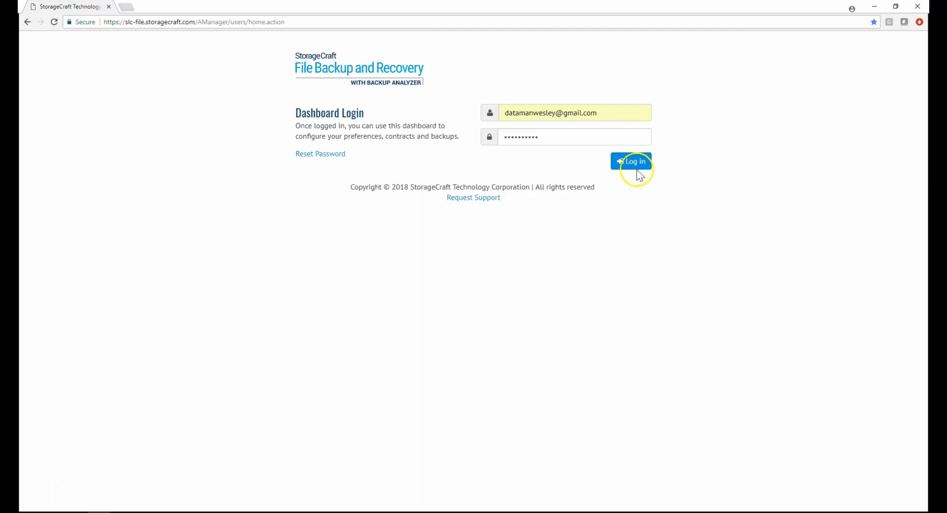
- Sign in to the WJG MSP portal dashboard with the account credentials
left_click(631, 161)
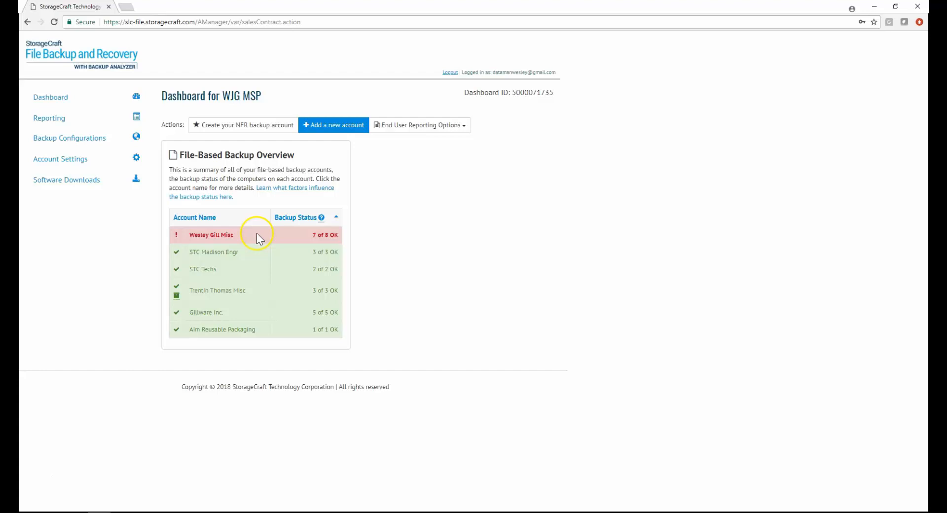
- Open the flagged account's overview and the second backup computer's details
left_click(212, 234)
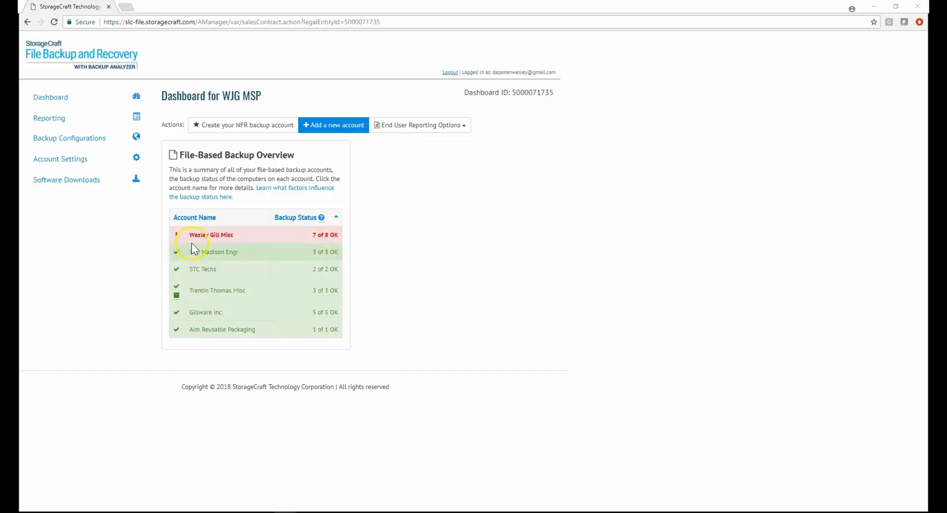
left_click(212, 235)
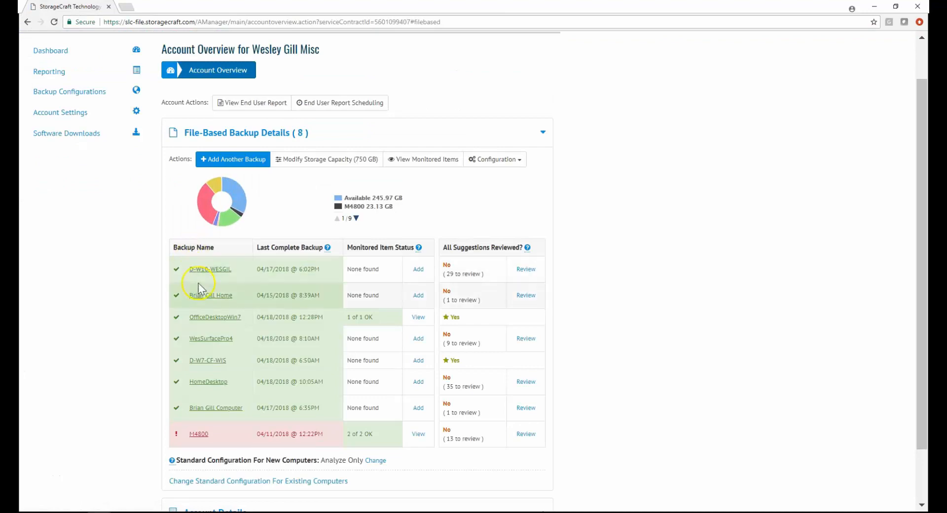
left_click(210, 295)
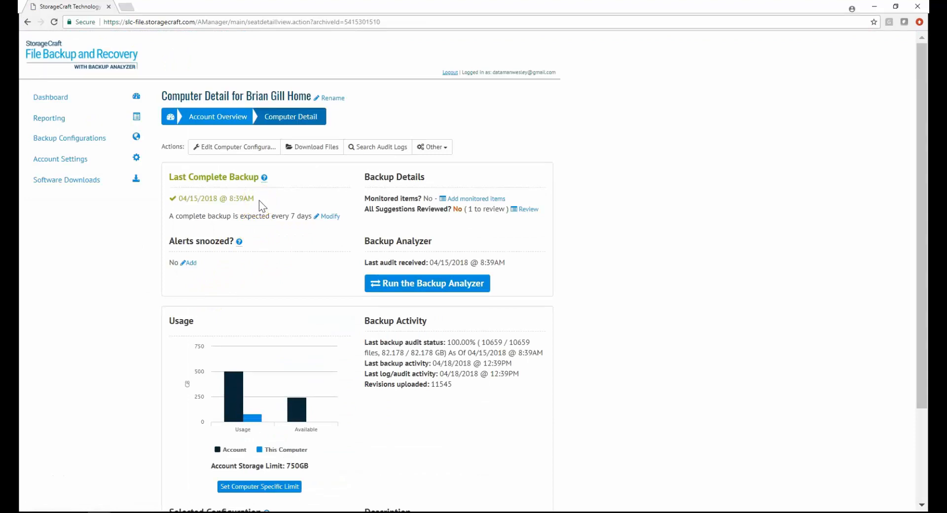
mouse_move(295, 229)
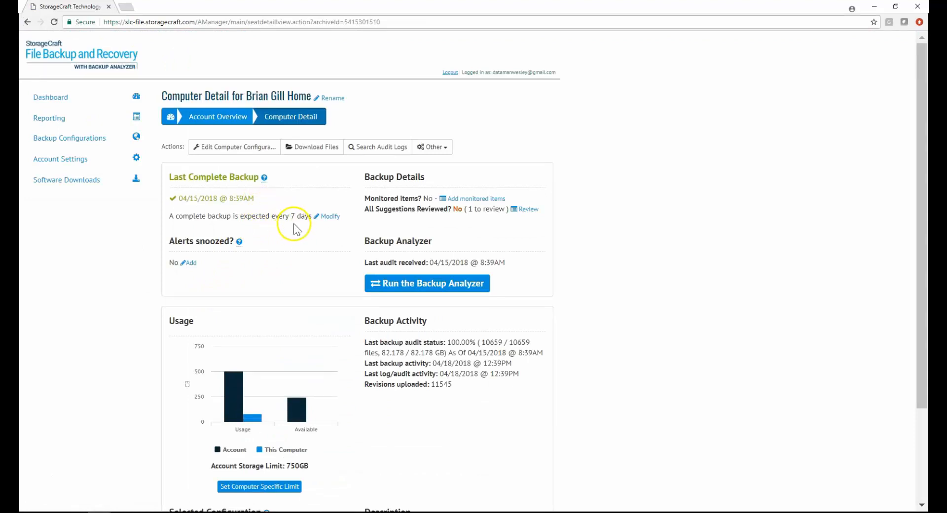
- Leave the backup interval at 7 days, then view OfficeDesktopWin7's monitored items
left_click(330, 216)
type("3")
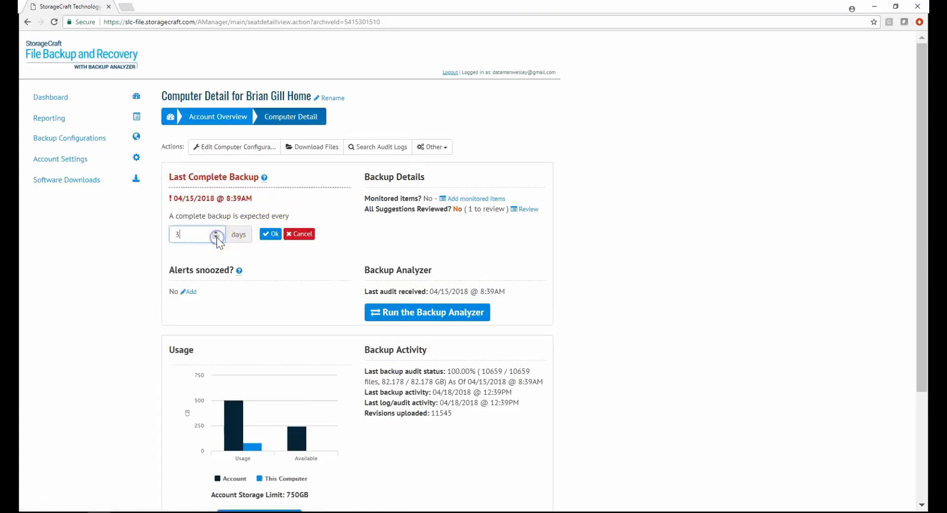
left_click(270, 234)
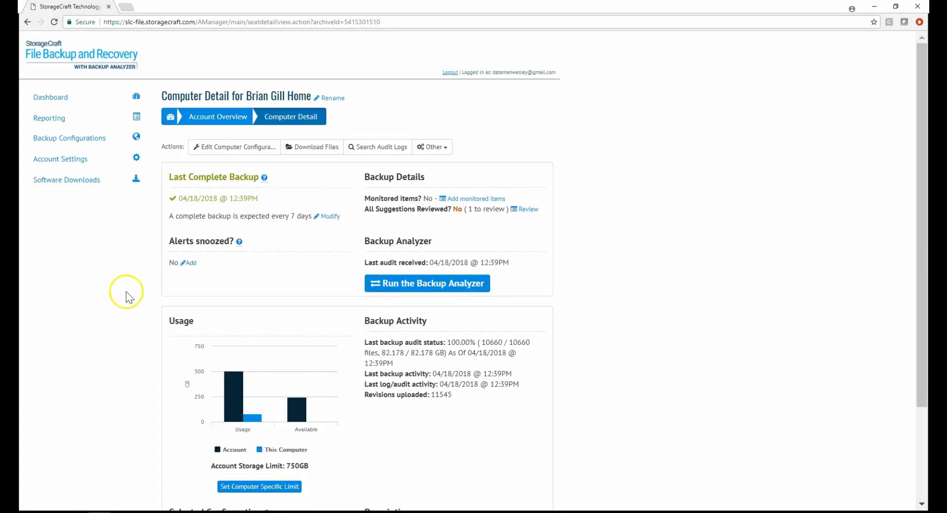
left_click(217, 115)
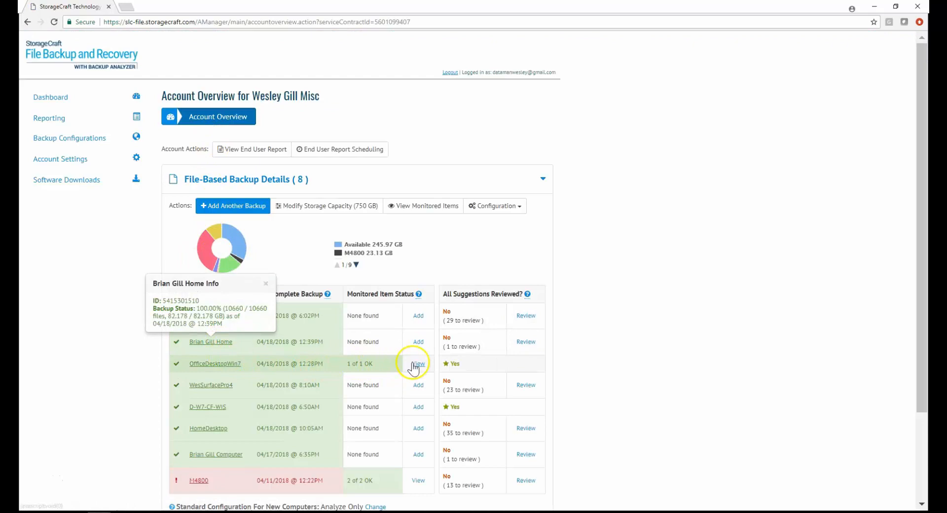
left_click(417, 363)
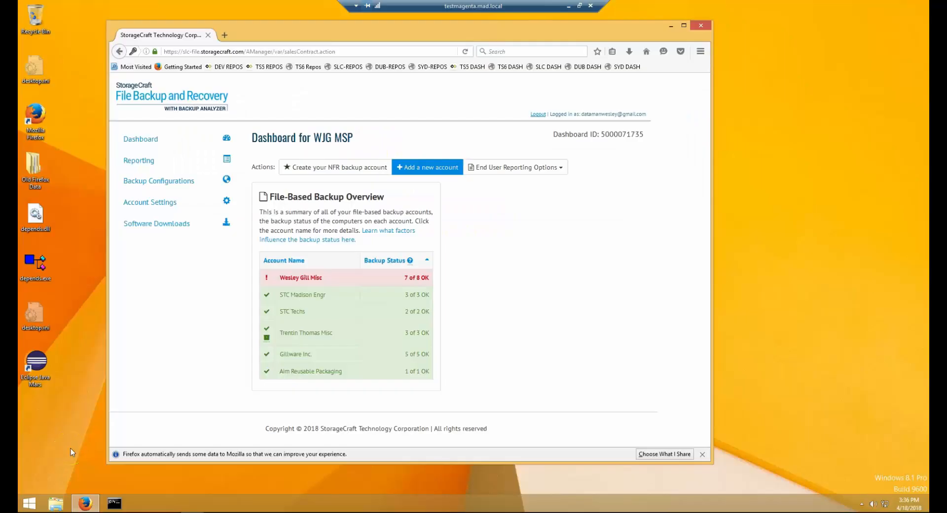
mouse_move(145, 270)
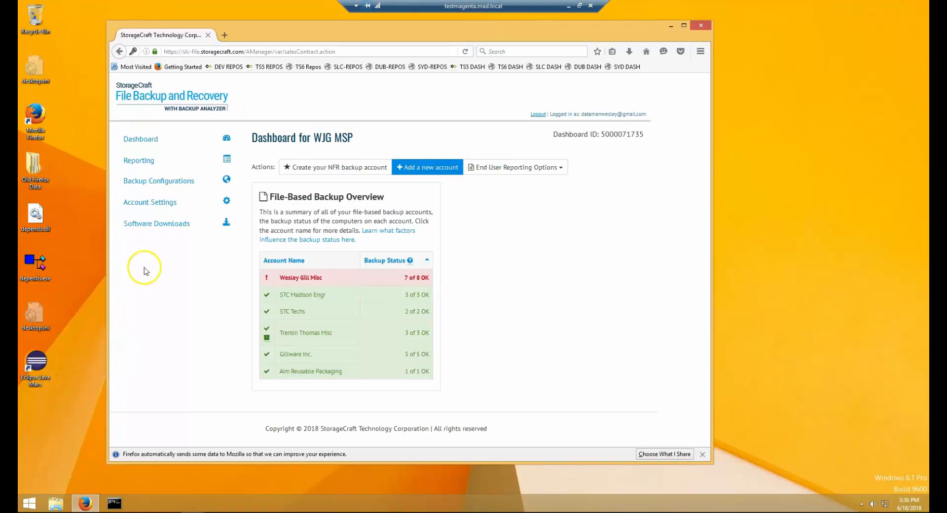
- Save the client installer fbrsetup-3.4.0.24527.exe from Software Downloads
left_click(156, 223)
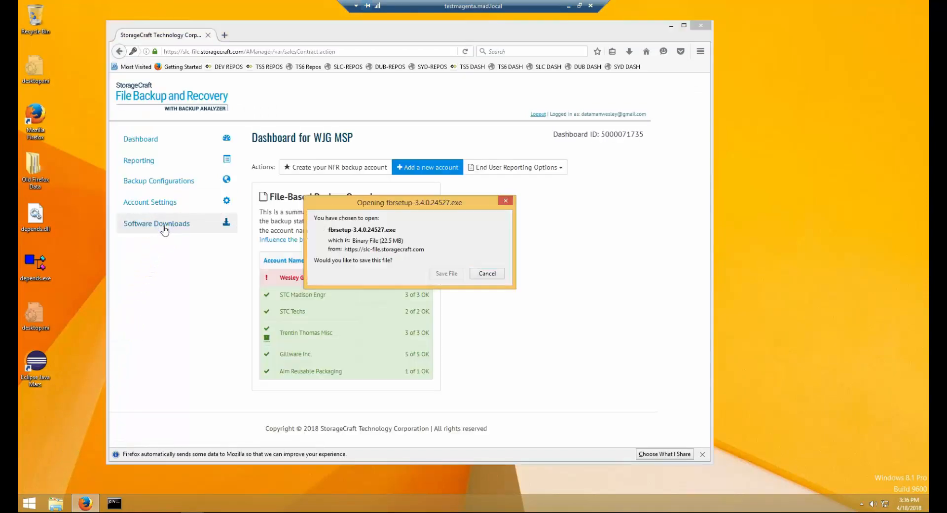
left_click(446, 273)
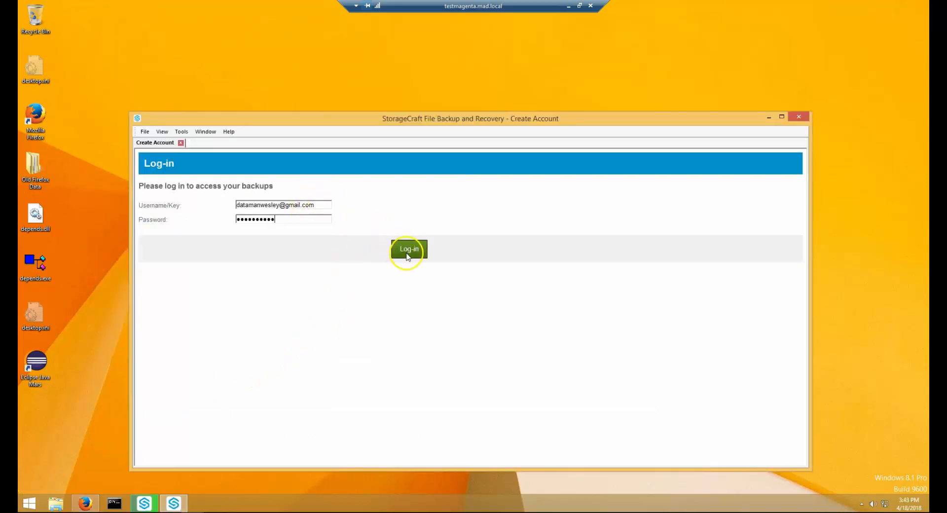
- Sign in to the backup client as an existing account, entering WINTEST
left_click(409, 248)
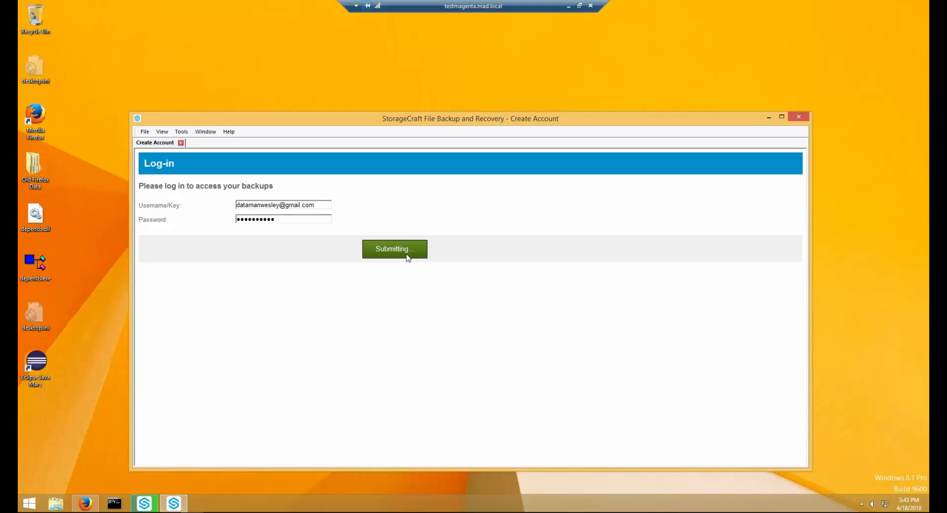
left_click(394, 248)
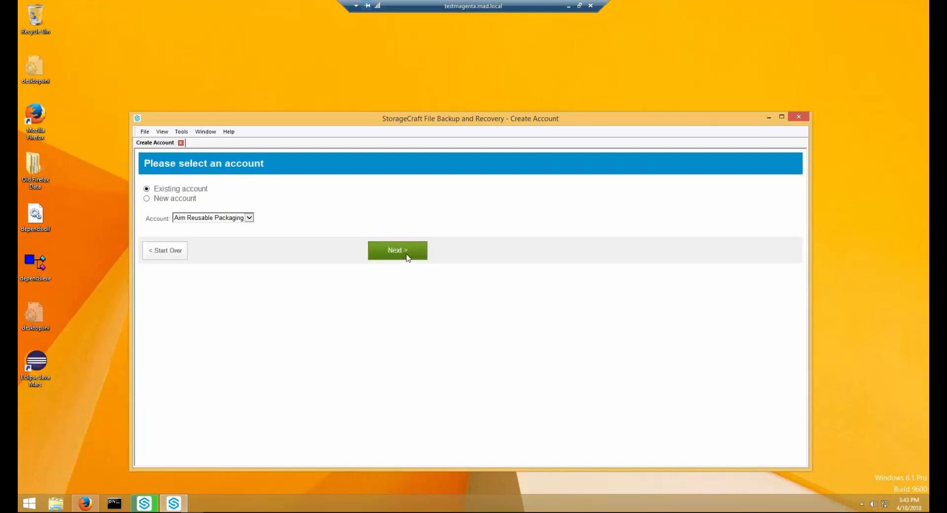
left_click(248, 217)
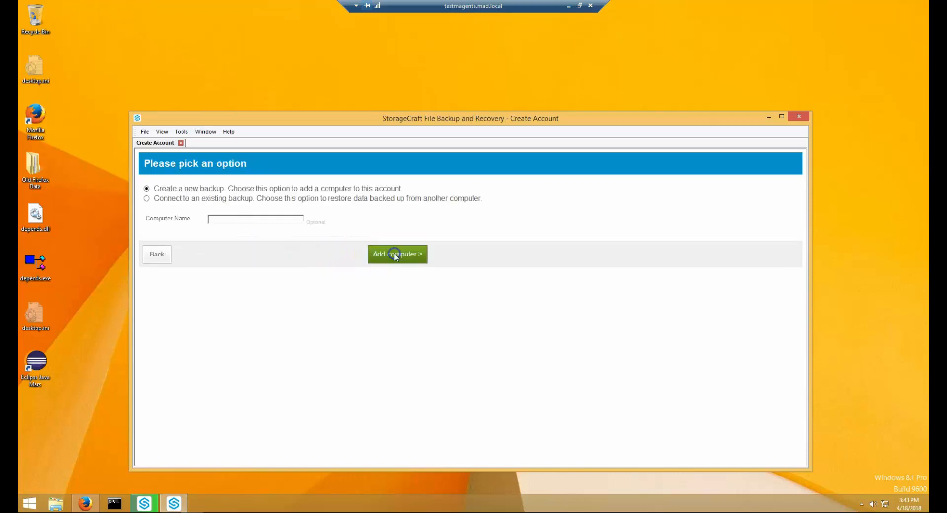
type("WINTEST")
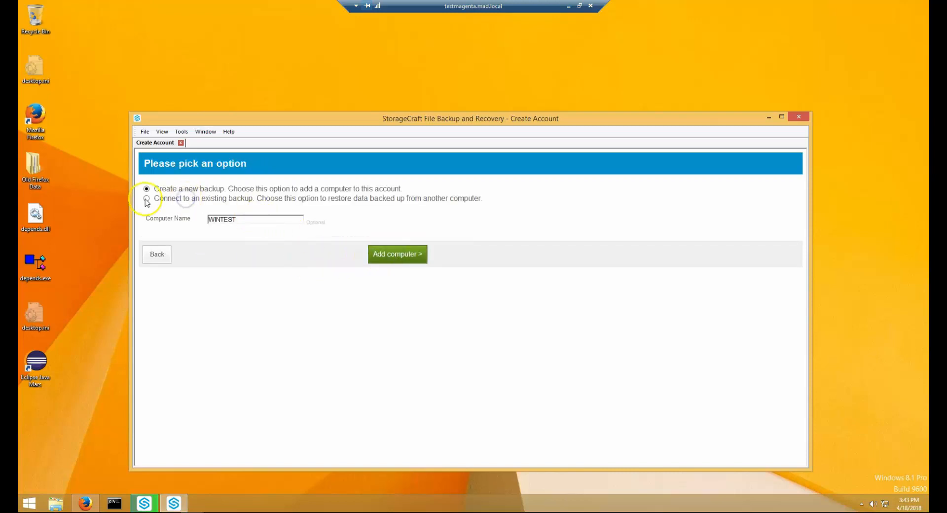
- Connect this computer to the existing M4800 backup using the emailed verification code
left_click(146, 198)
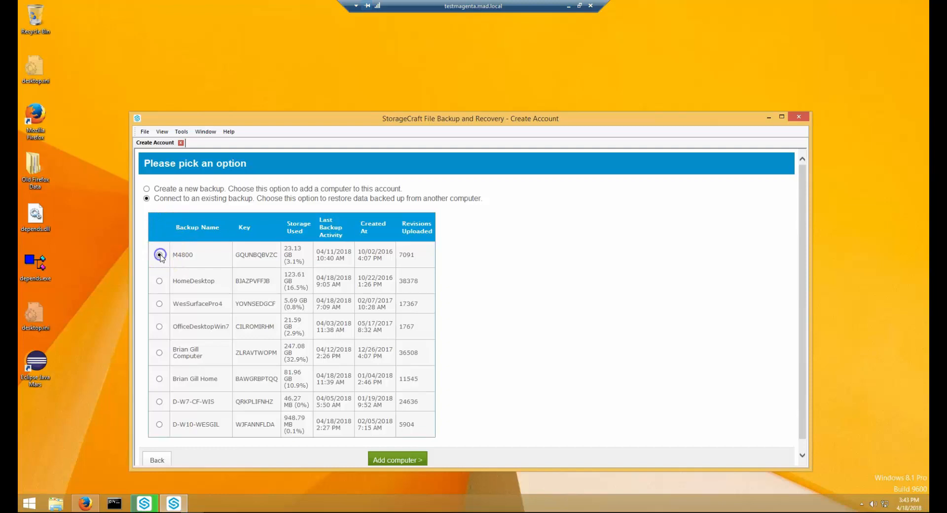
left_click(396, 460)
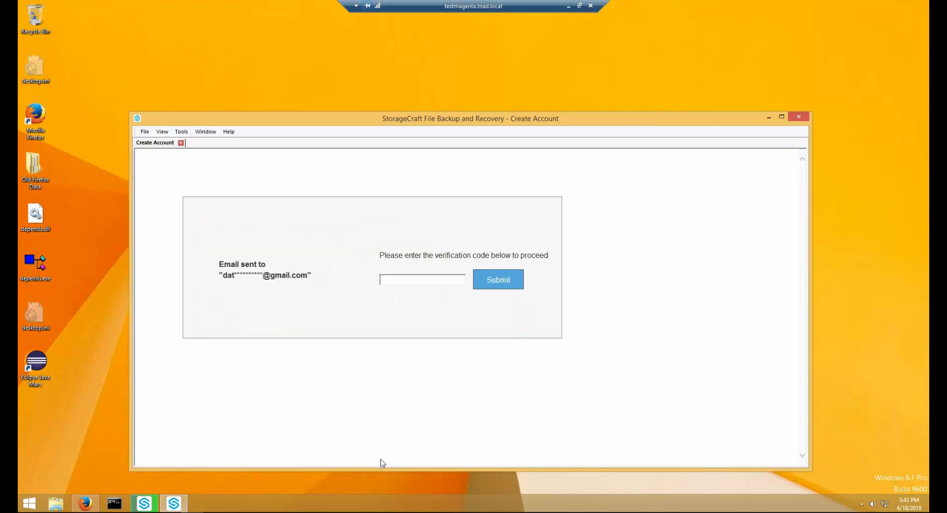
left_click(498, 279)
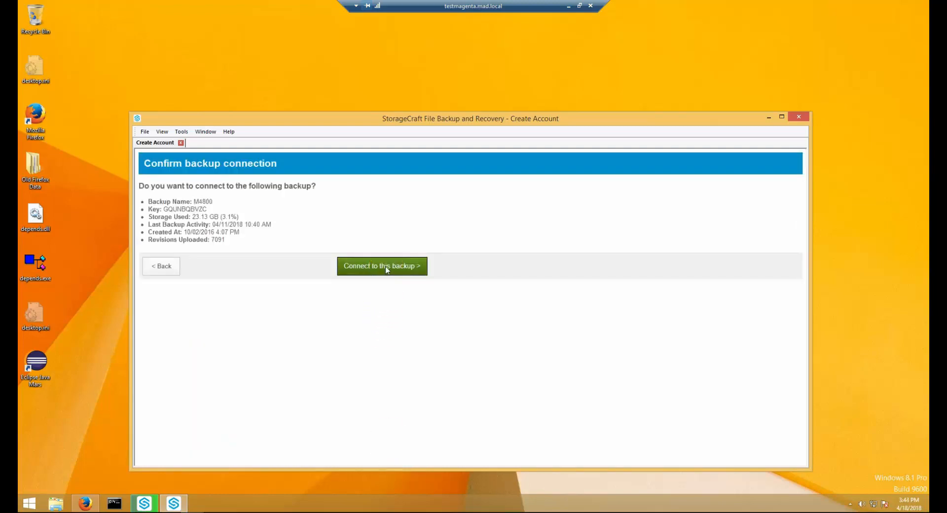
left_click(381, 266)
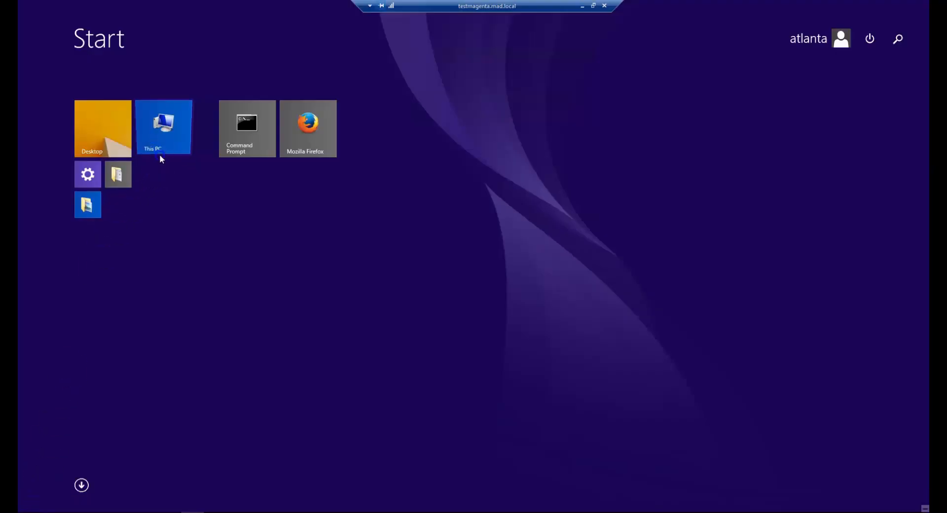
- Browse the M4800 backup drive and restore hoyt-school-pickup.JPG to a chosen folder
left_click(163, 127)
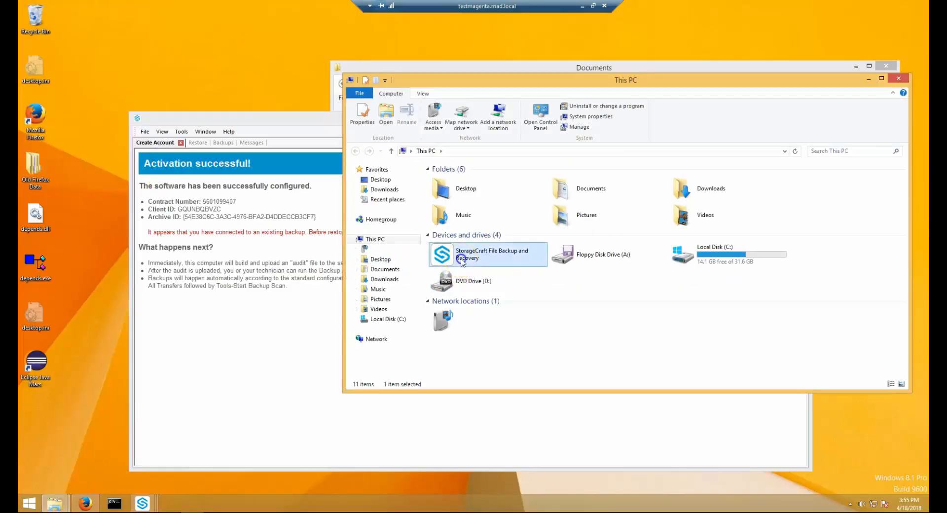
double_click(488, 253)
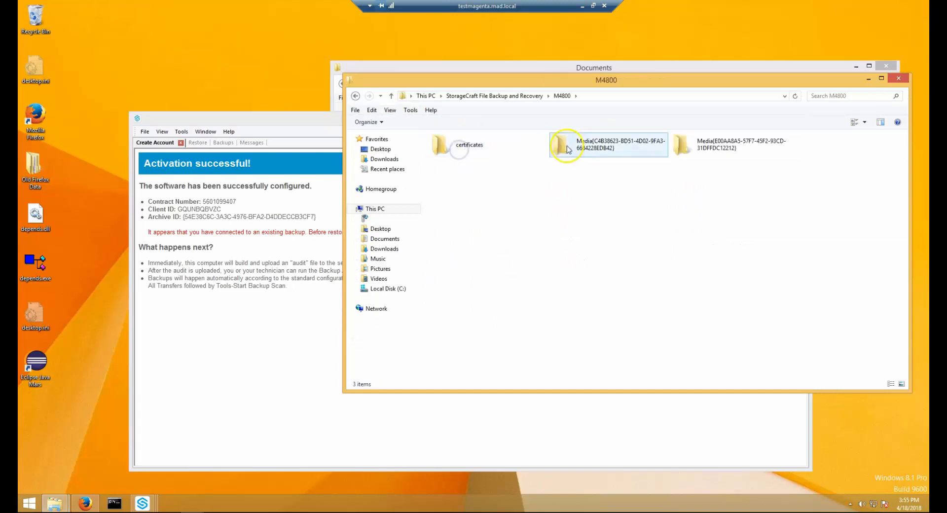
double_click(607, 145)
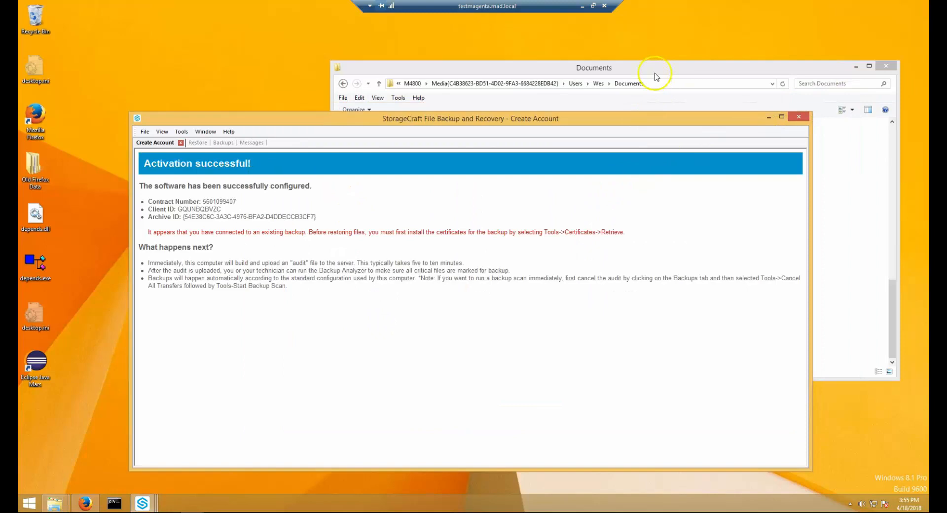
right_click(594, 193)
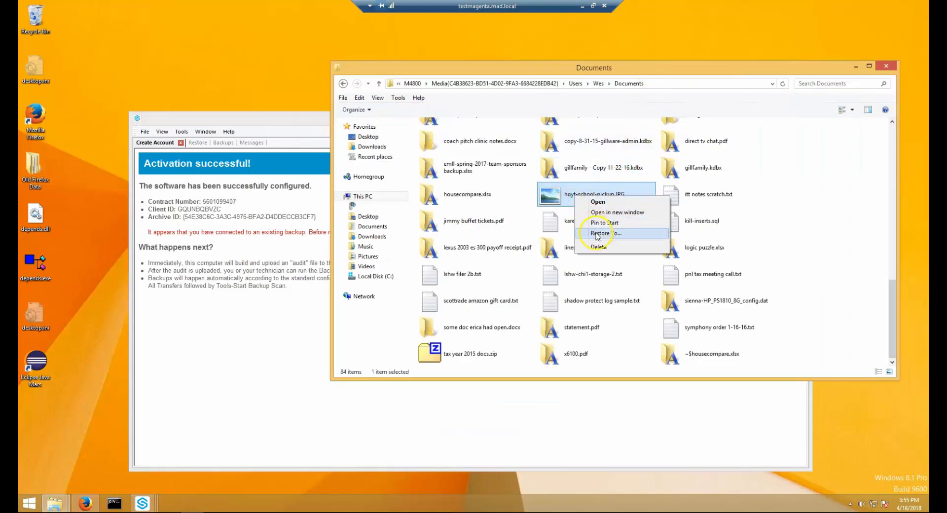
left_click(602, 233)
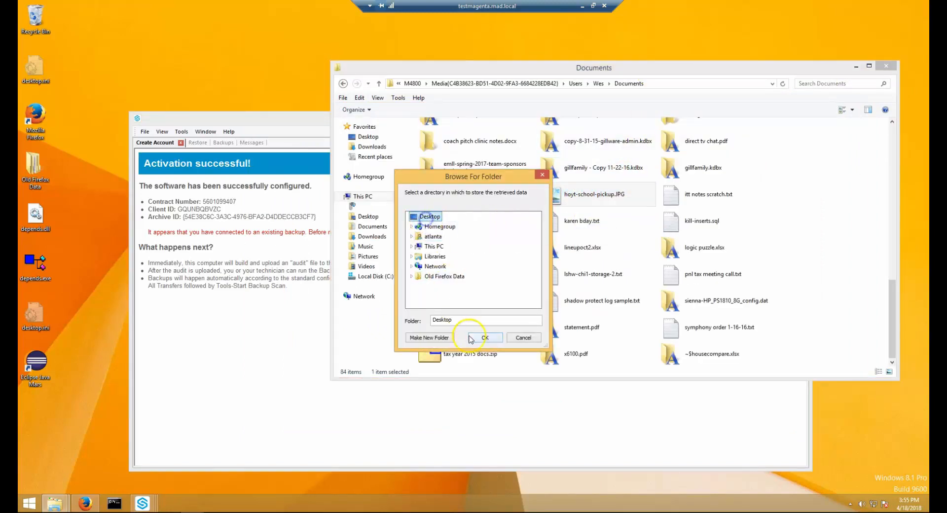
- View housecompare.xlsx revisions, then restore the Documents folder to the desktop
left_click(484, 337)
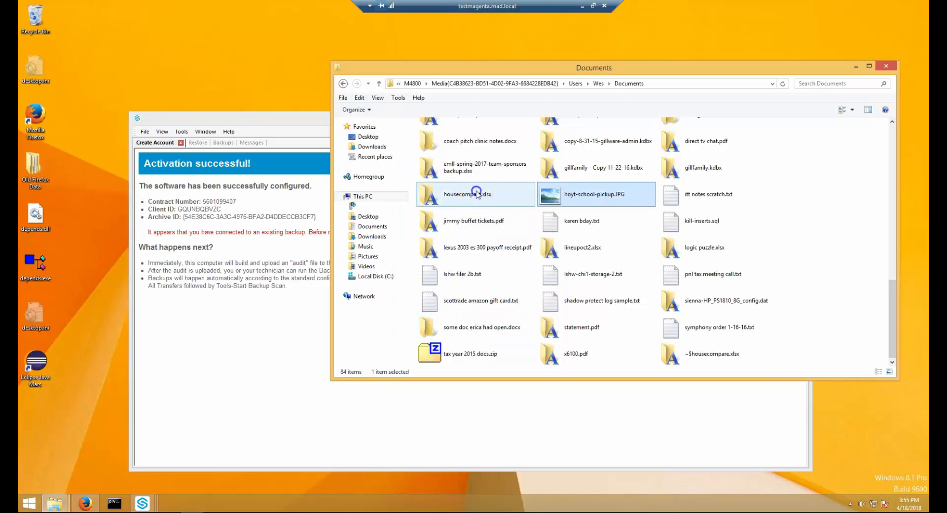
double_click(467, 194)
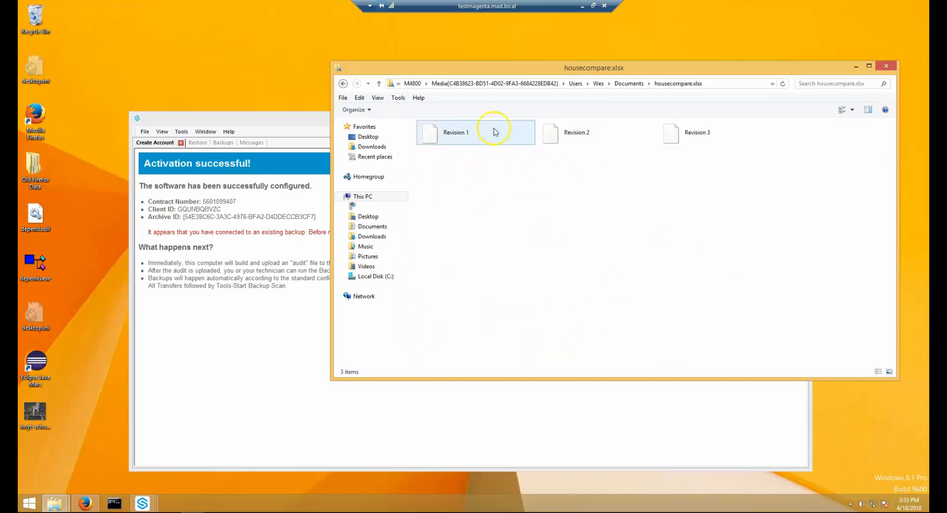
left_click(597, 83)
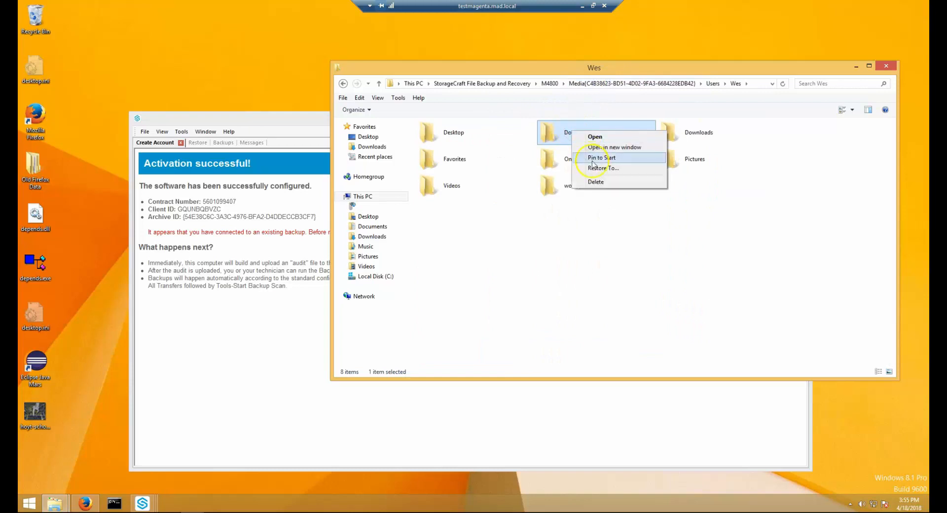
left_click(602, 168)
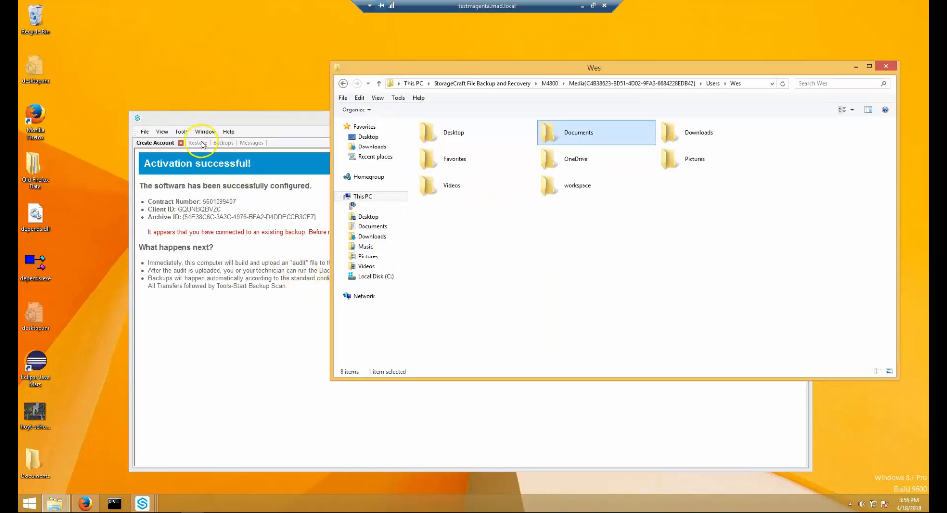
left_click(189, 142)
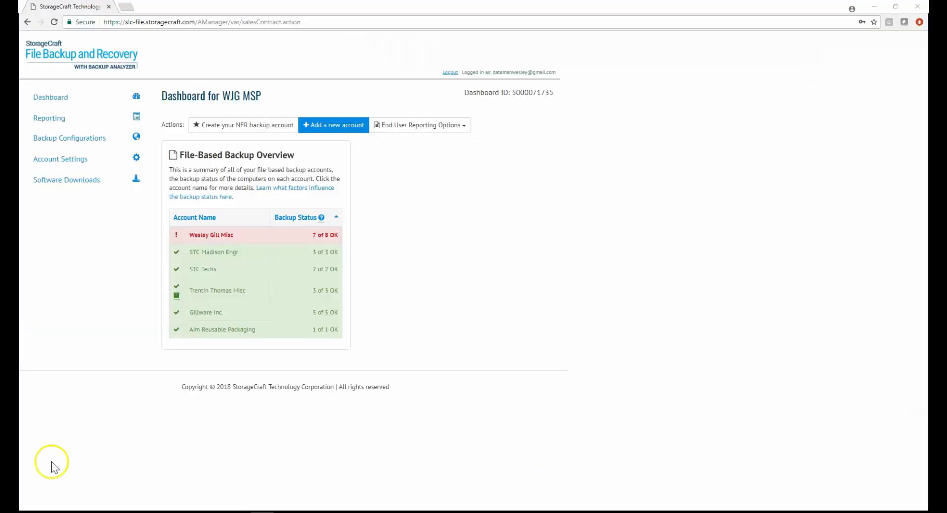
mouse_move(196, 245)
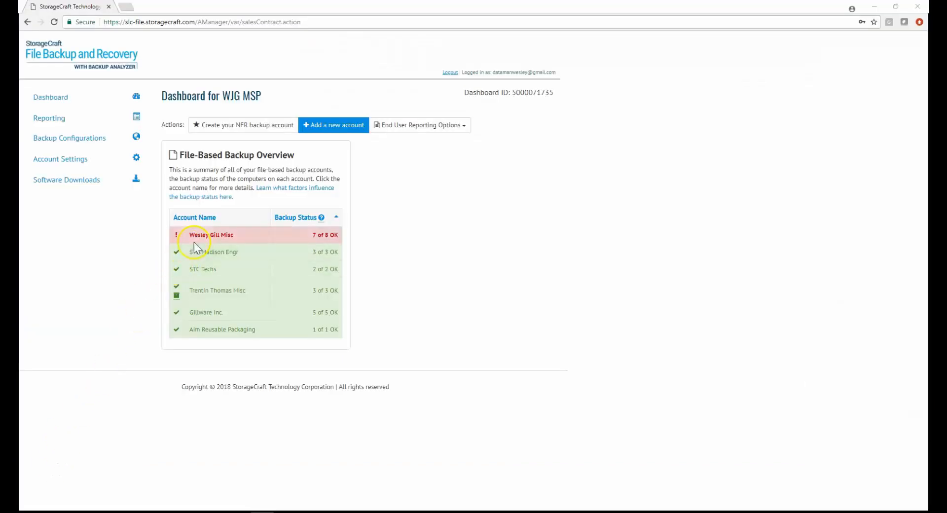
left_click(211, 234)
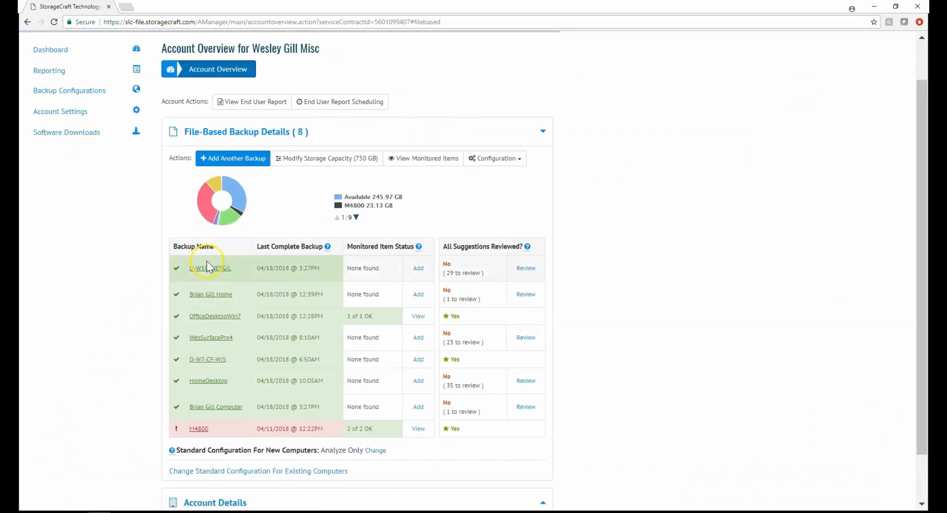
left_click(209, 268)
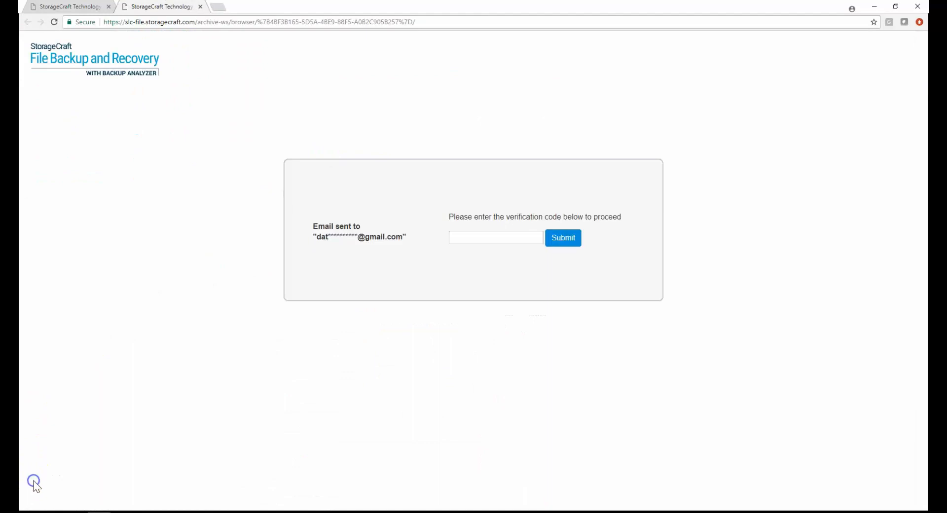
left_click(562, 237)
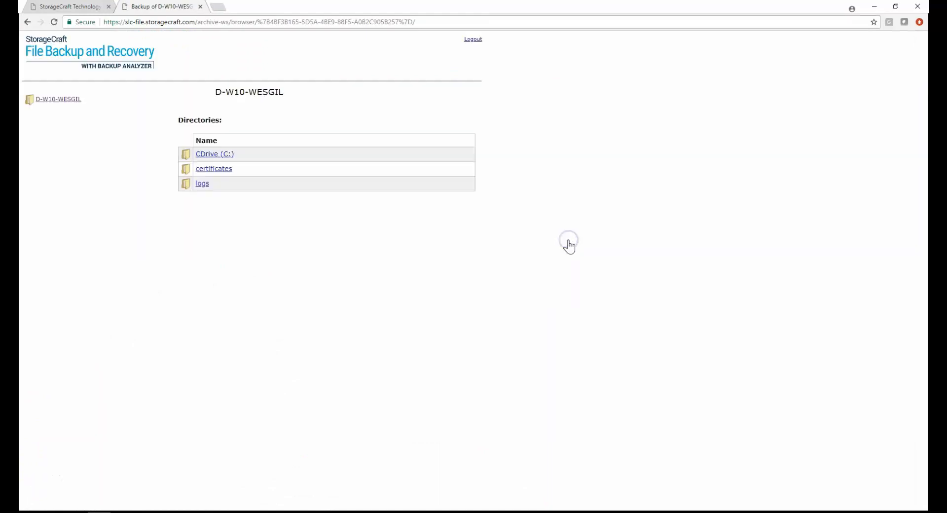
left_click(214, 154)
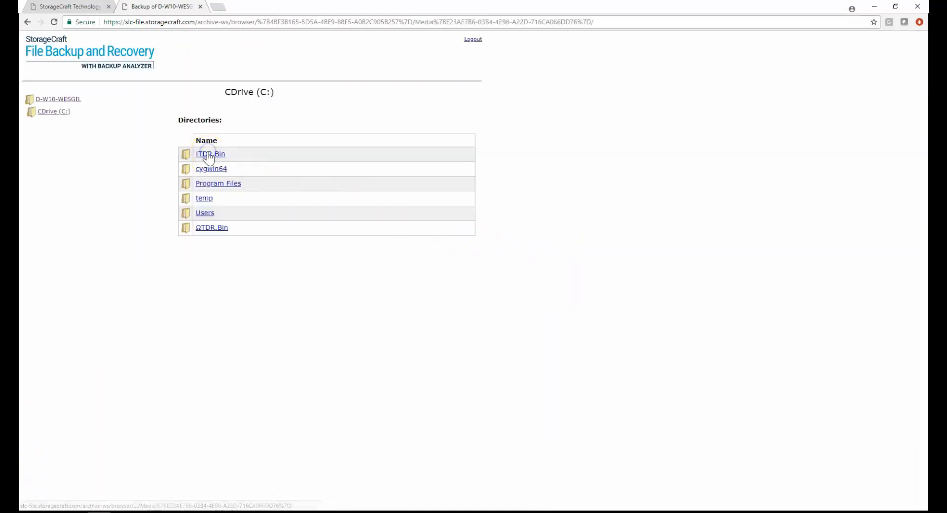
left_click(204, 213)
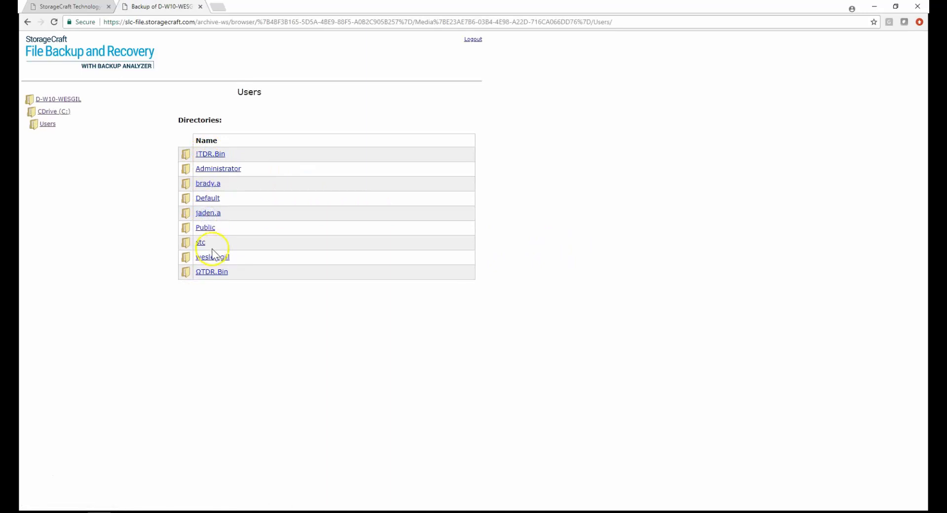
left_click(212, 257)
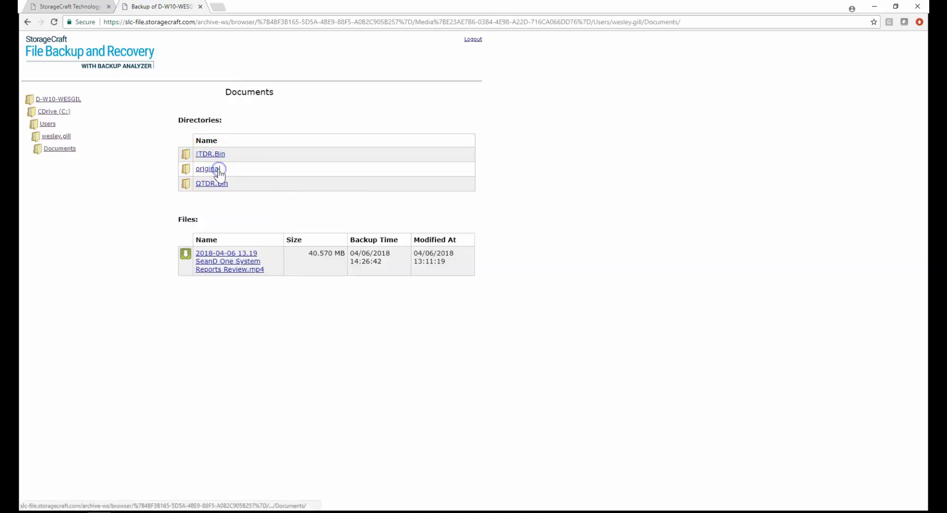
left_click(207, 168)
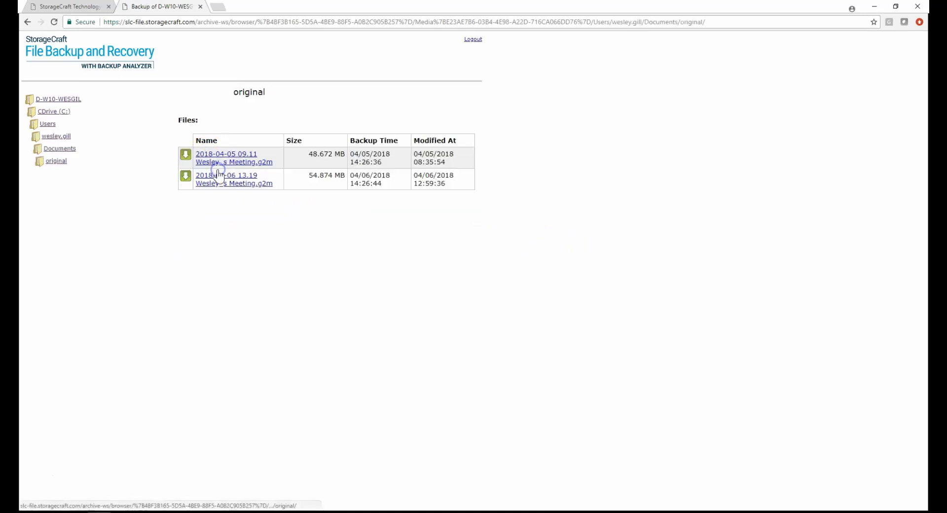
left_click(185, 157)
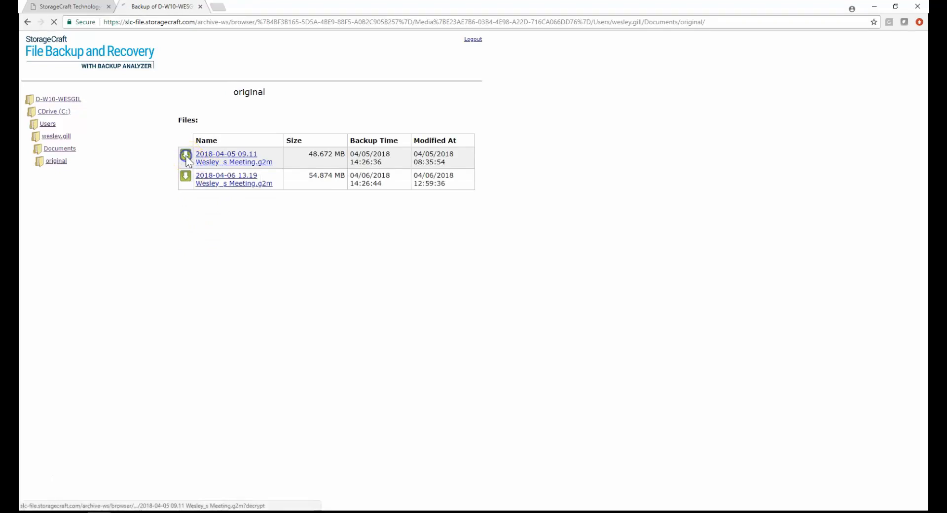
left_click(185, 155)
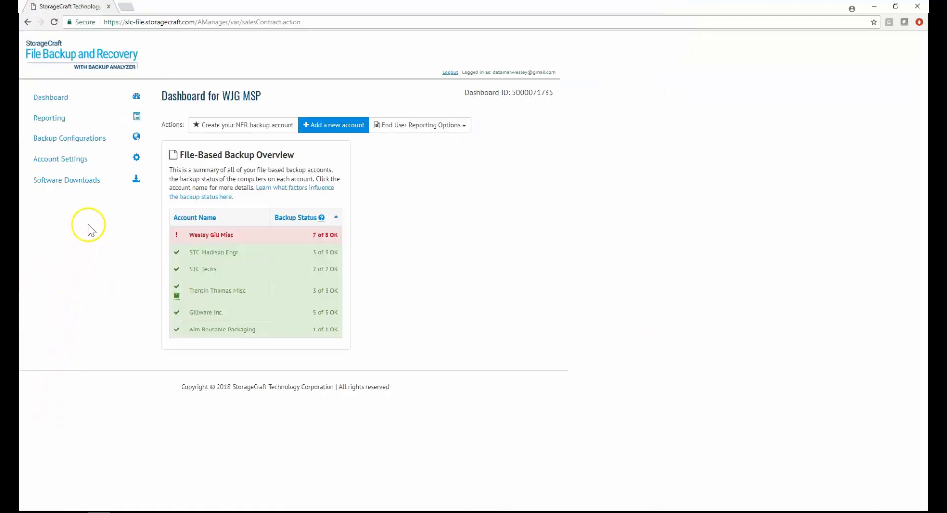
- Open the Basic Documents configuration under Backup Configurations via View/Edit
left_click(69, 138)
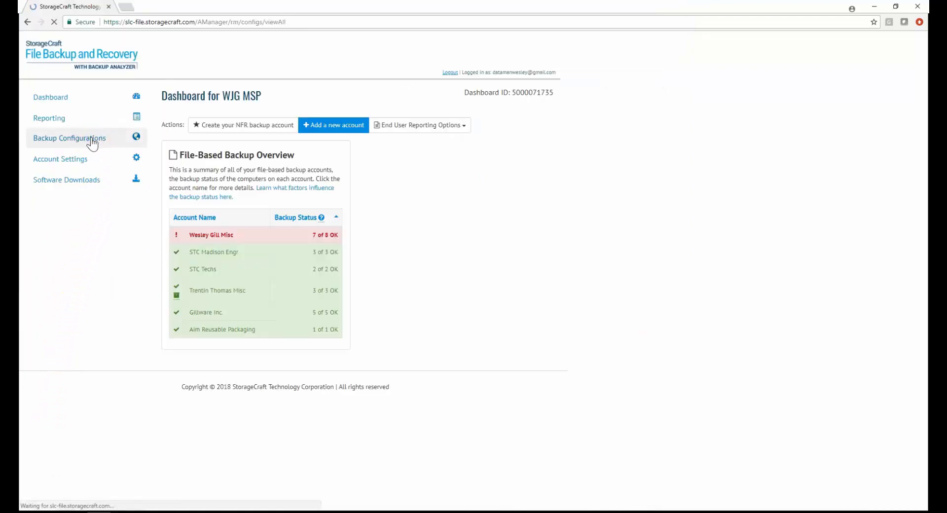
left_click(69, 138)
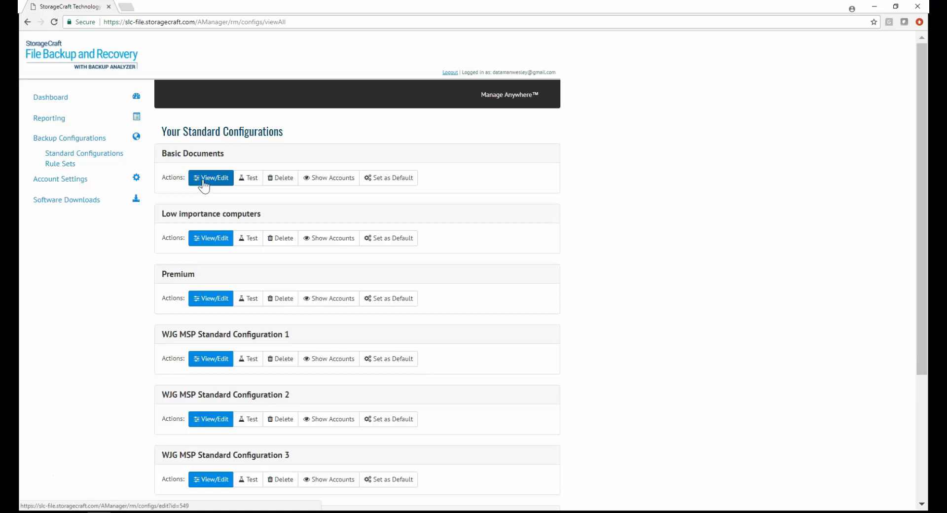
left_click(210, 177)
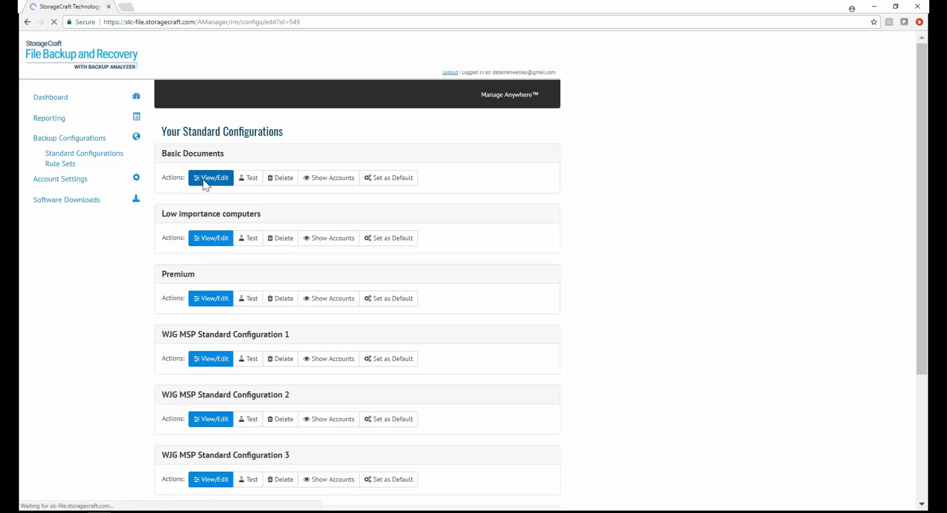
left_click(210, 178)
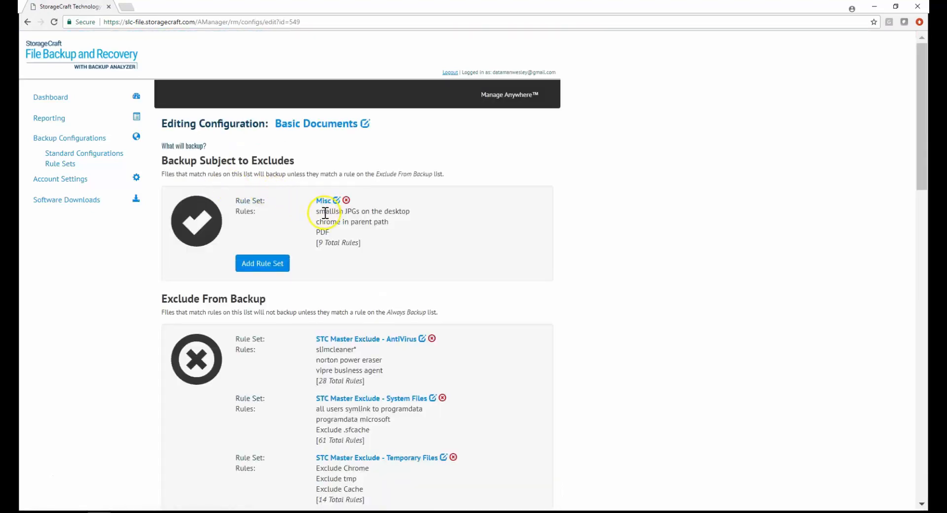
left_click(336, 200)
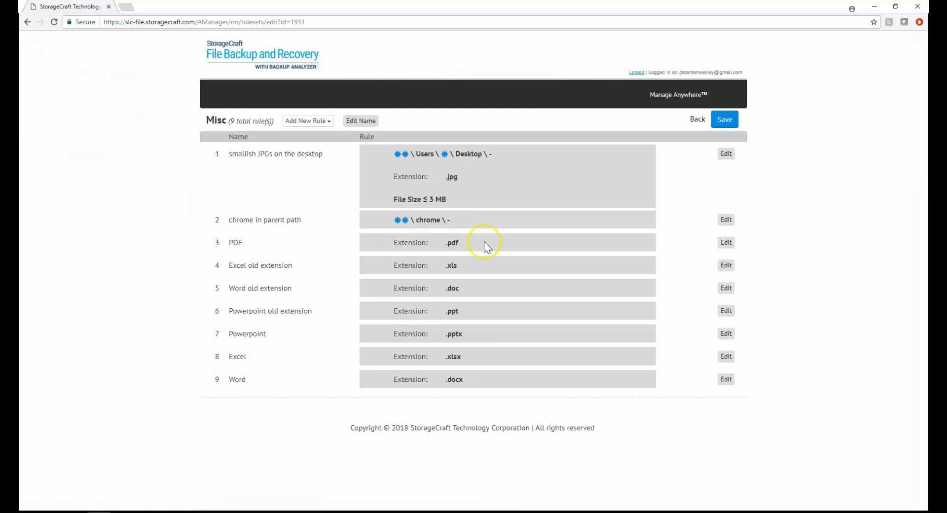
mouse_move(472, 248)
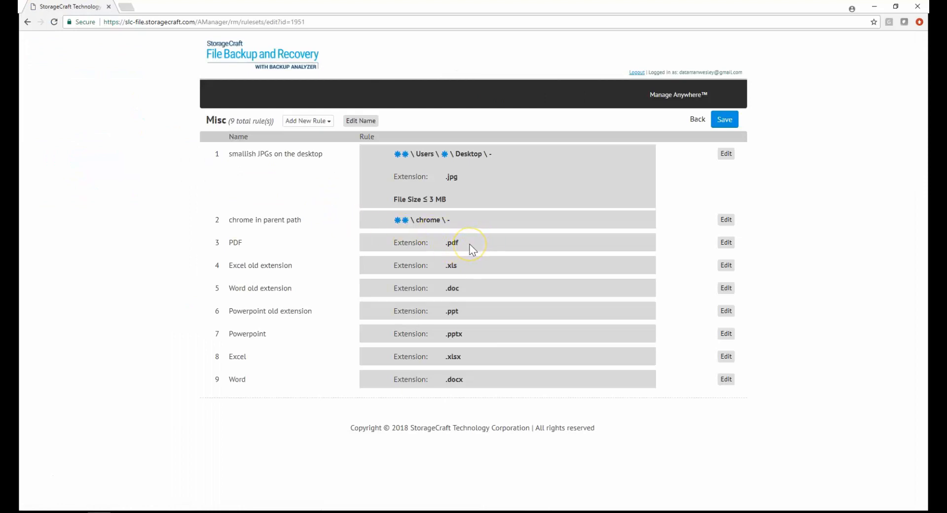
mouse_move(462, 232)
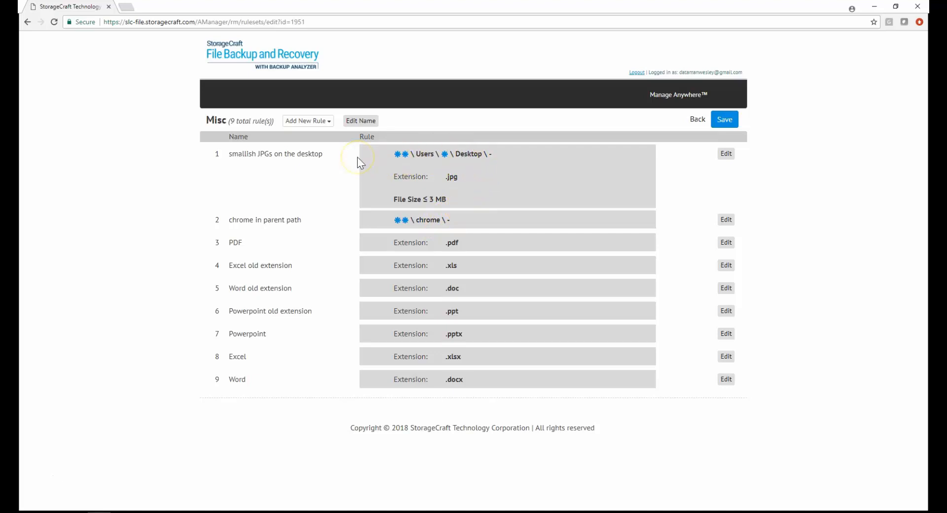
mouse_move(386, 193)
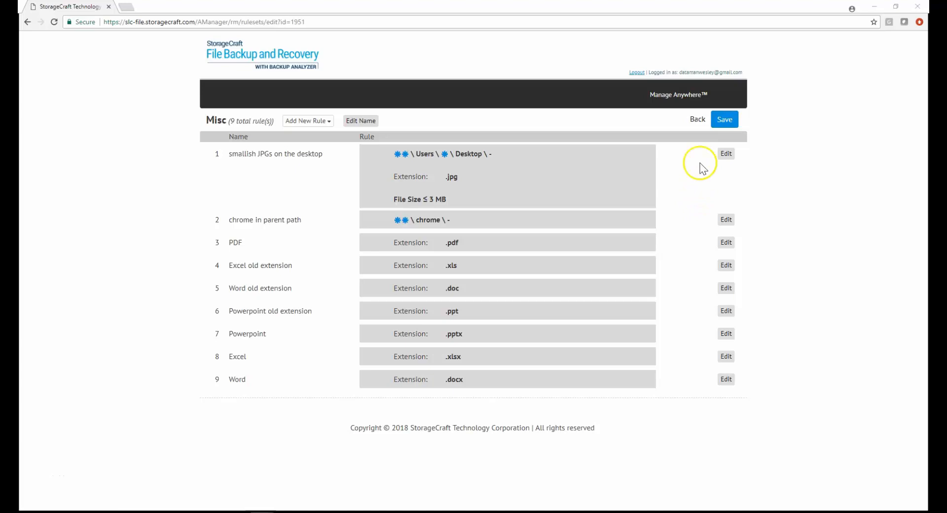
left_click(697, 119)
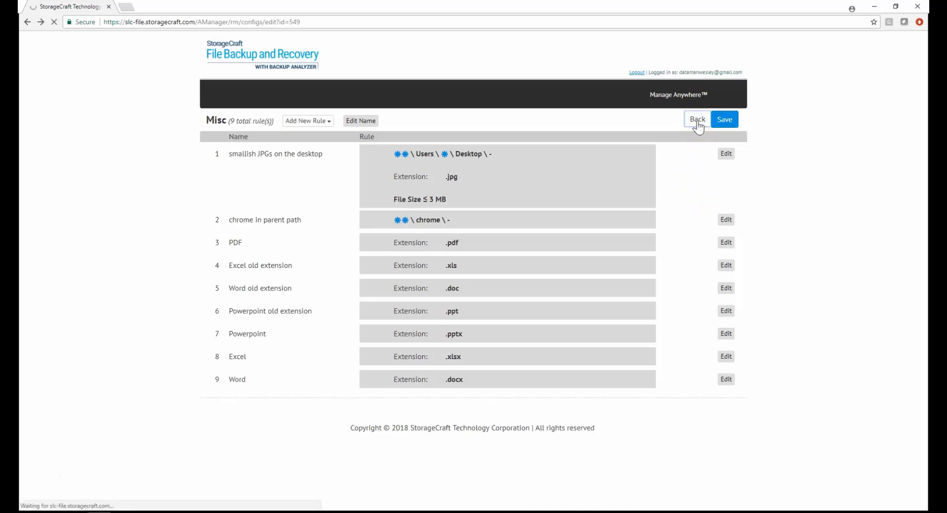
left_click(695, 118)
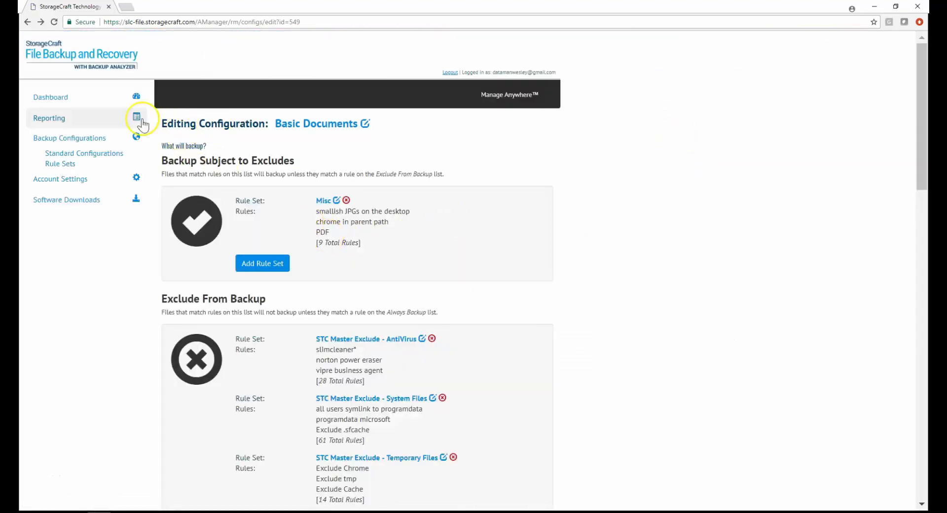
- Create Standard Configuration 4 from the default and view its System Files exclude rules
left_click(136, 118)
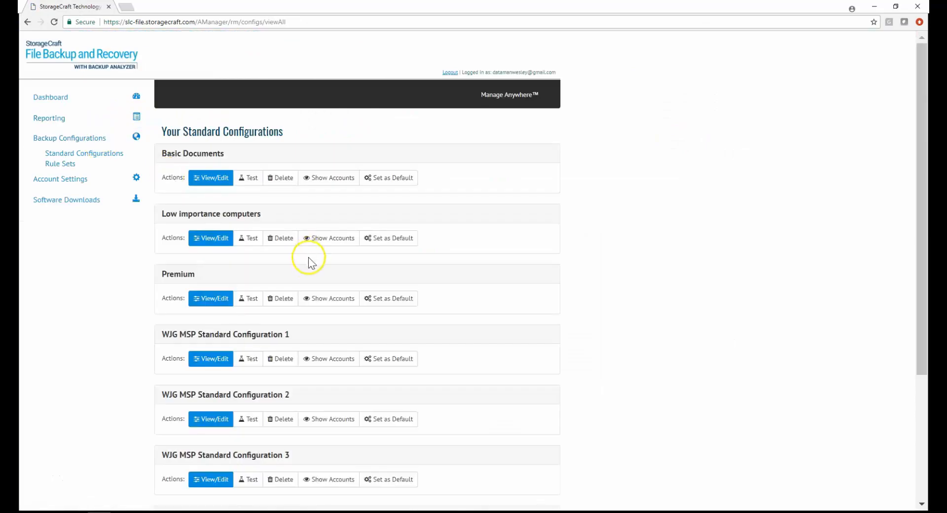
scroll("down", 3)
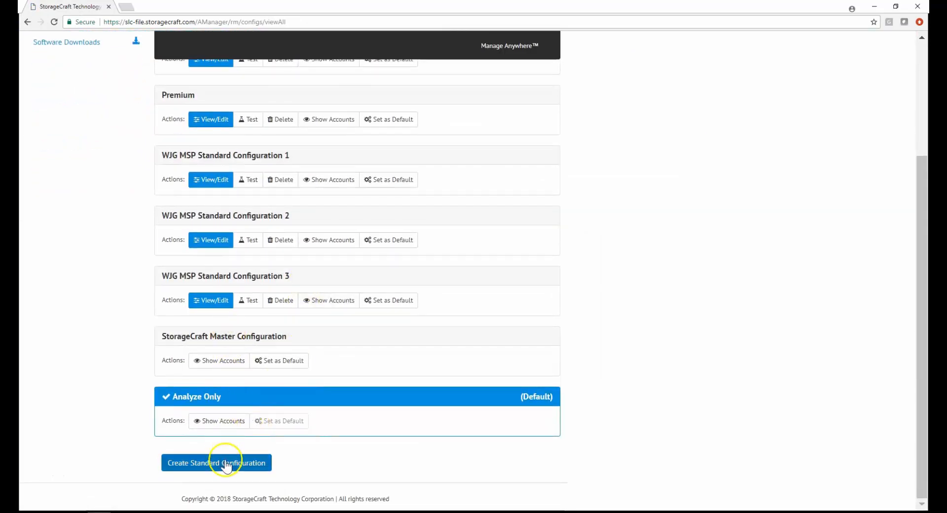
left_click(216, 462)
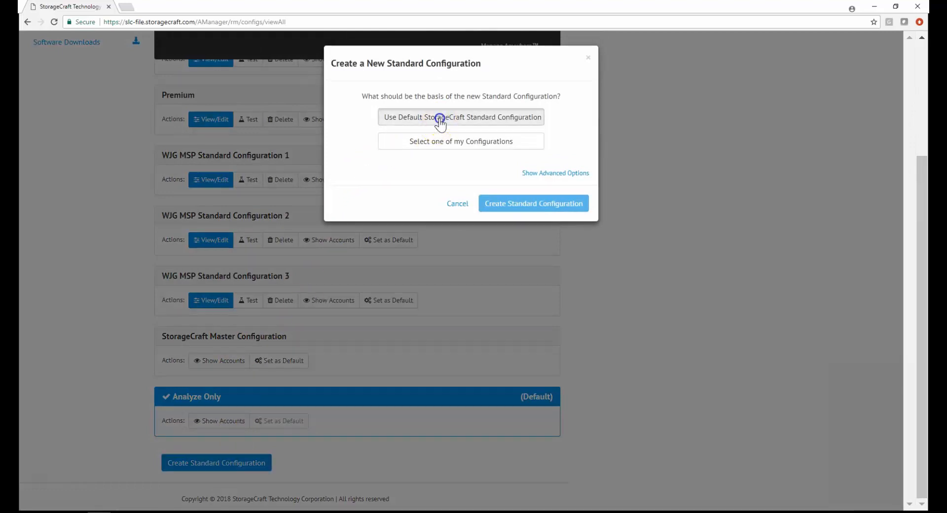
left_click(457, 203)
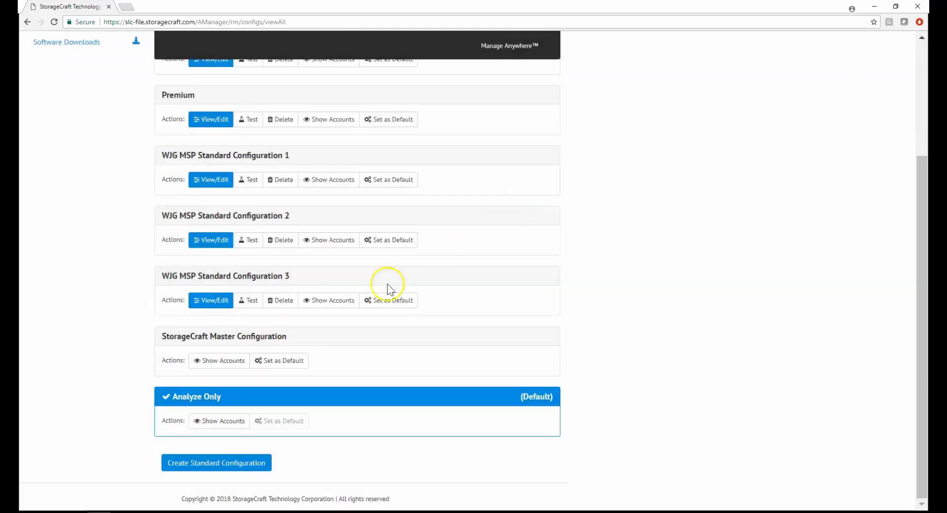
left_click(215, 462)
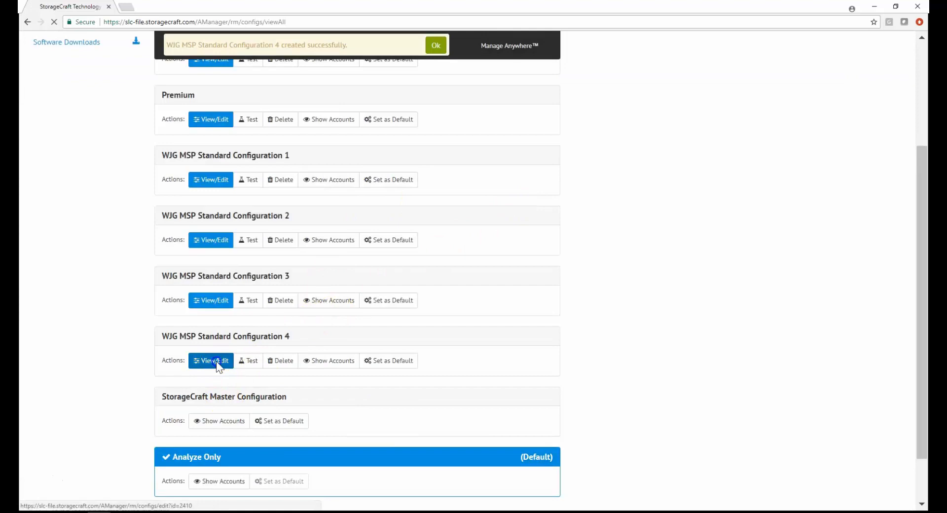
left_click(210, 359)
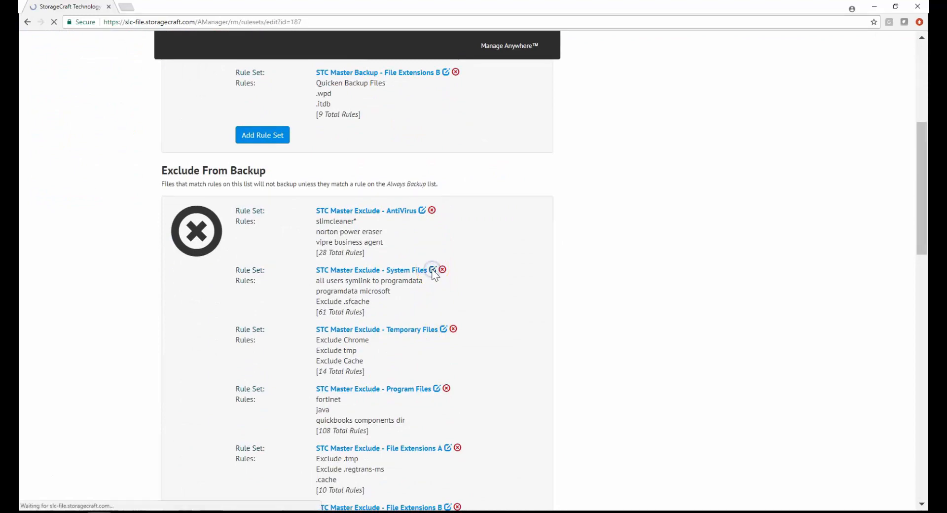
left_click(431, 269)
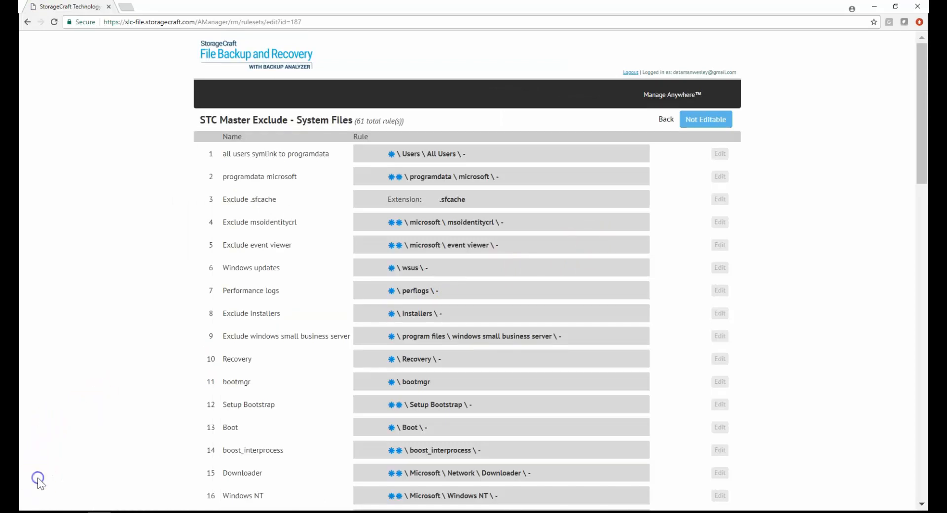
- Run the Backup Analyzer on Aim Reusable Packaging's Work-PC from the dashboard
left_click(665, 119)
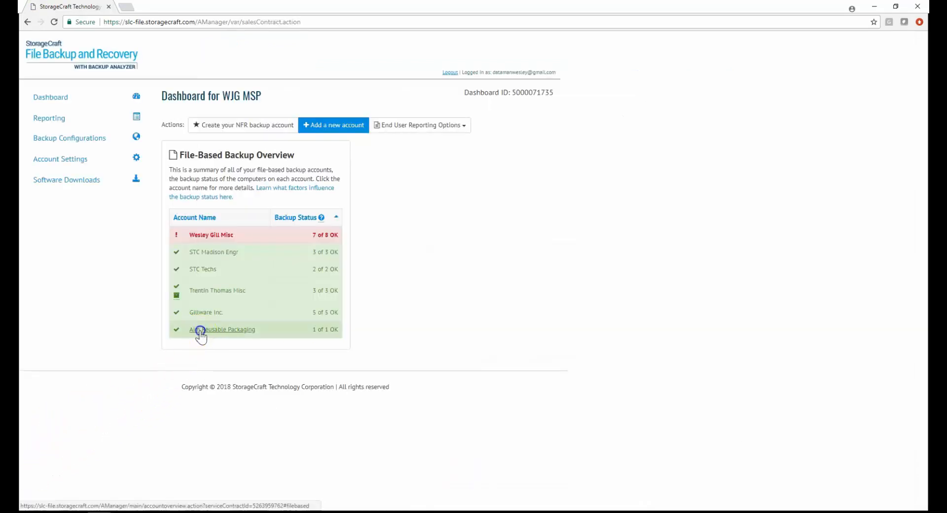
left_click(222, 330)
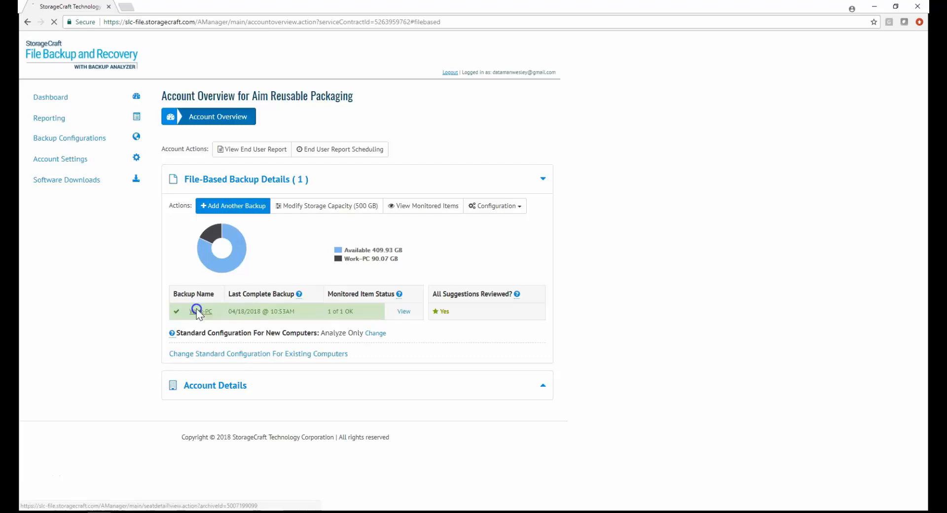
left_click(201, 311)
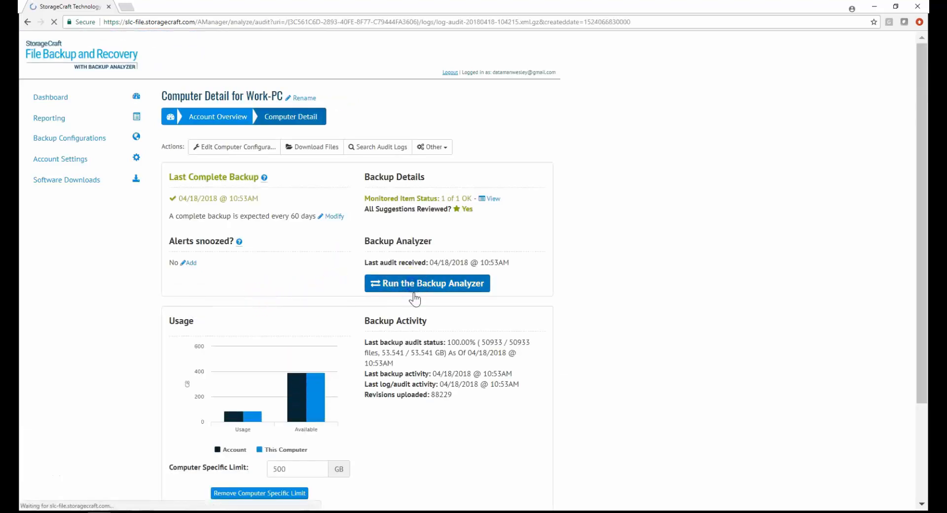
left_click(426, 284)
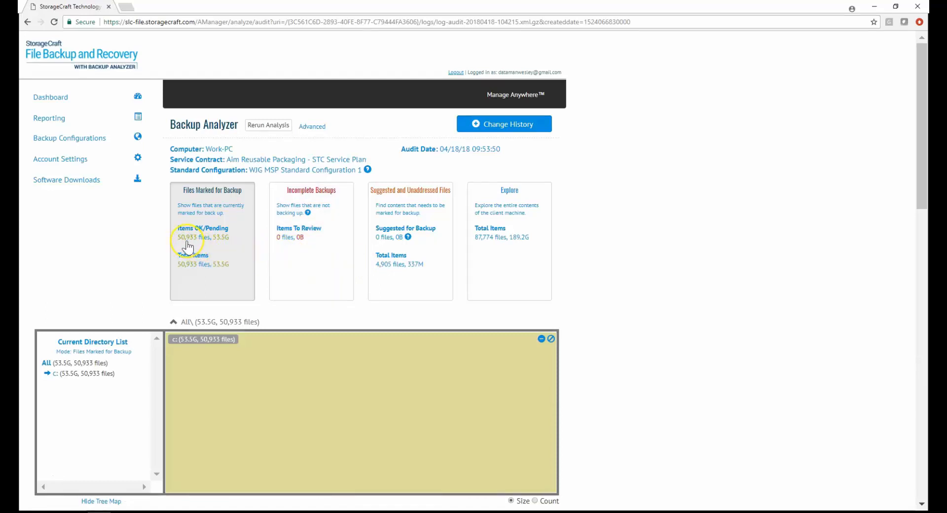
mouse_move(212, 245)
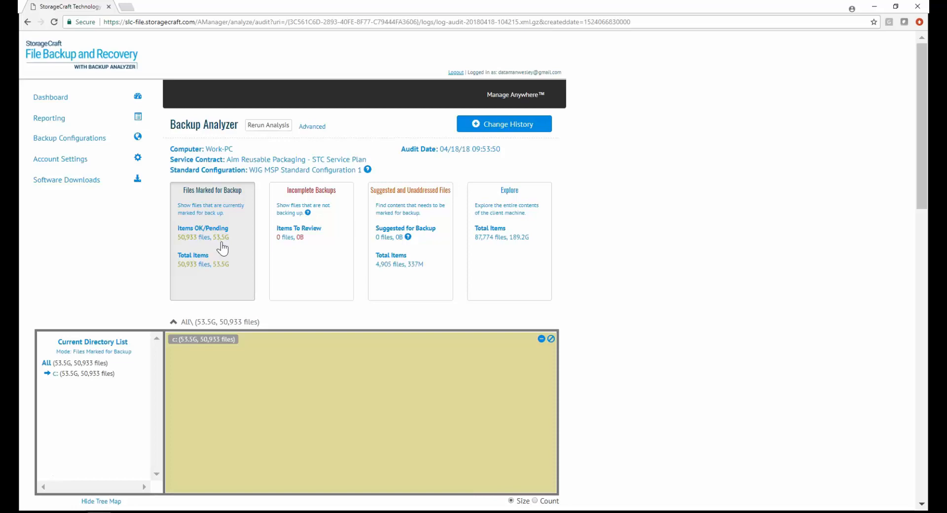
- Drill into the c: drive tree map tile and re-sort the file list
scroll("down", 3)
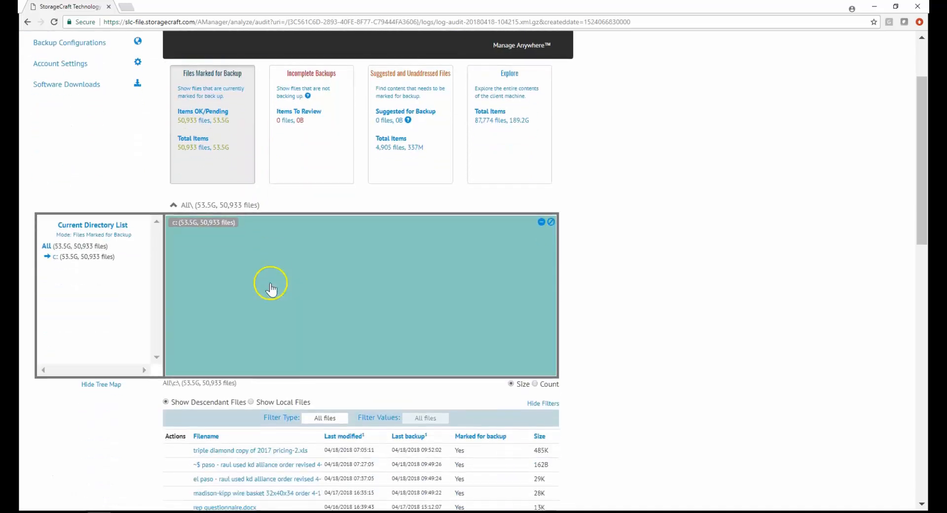
left_click(271, 284)
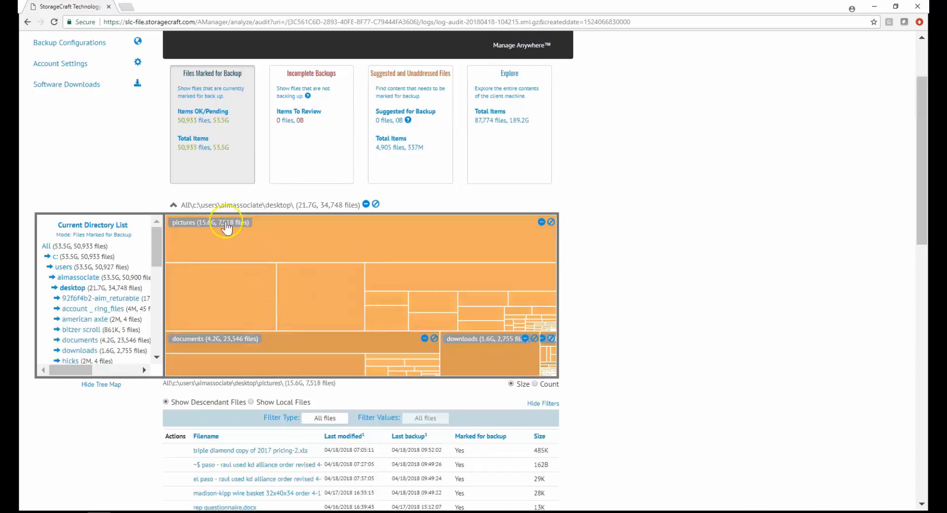
scroll("down", 3)
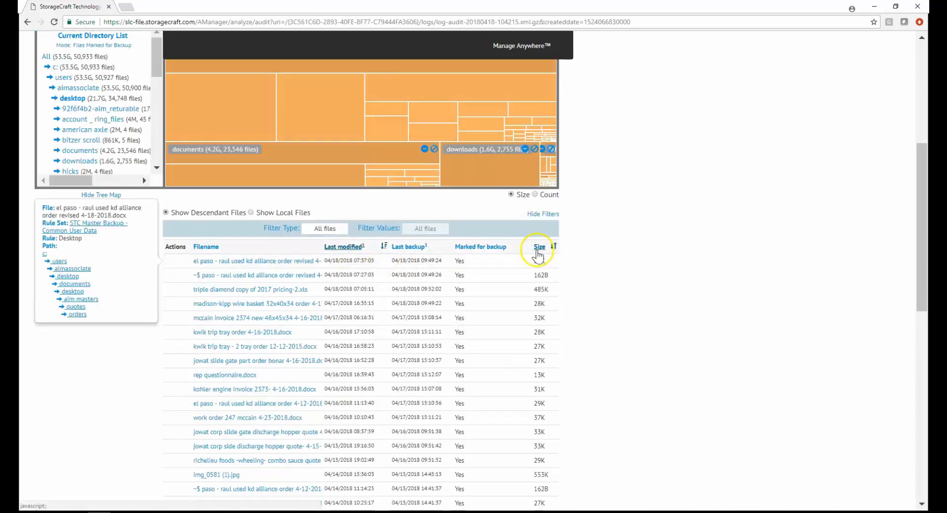
left_click(538, 247)
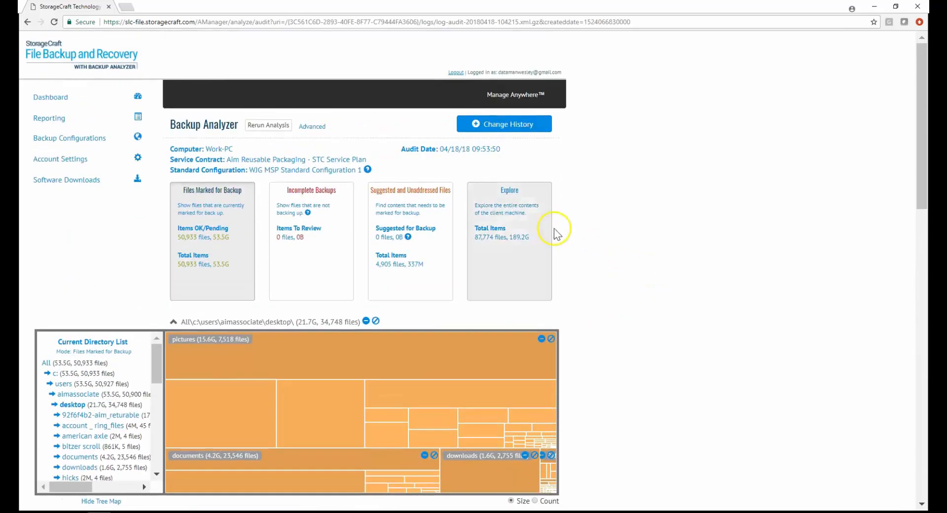
mouse_move(427, 215)
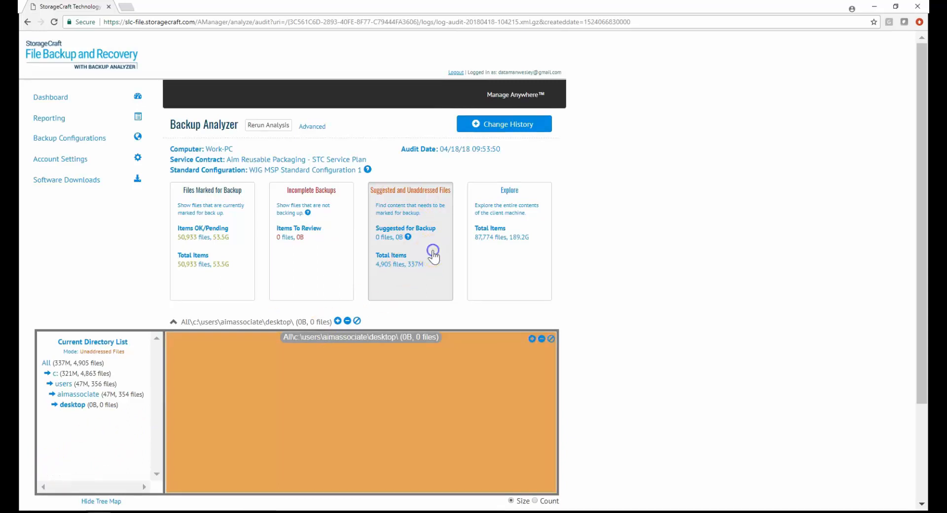
- Select All in the directory list and scroll to the unaddressed files
left_click(45, 362)
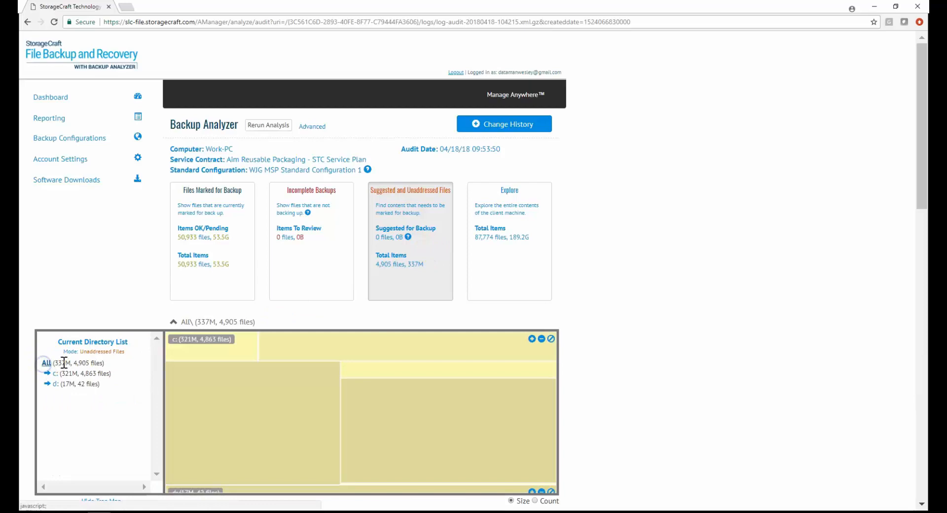
scroll("down", 3)
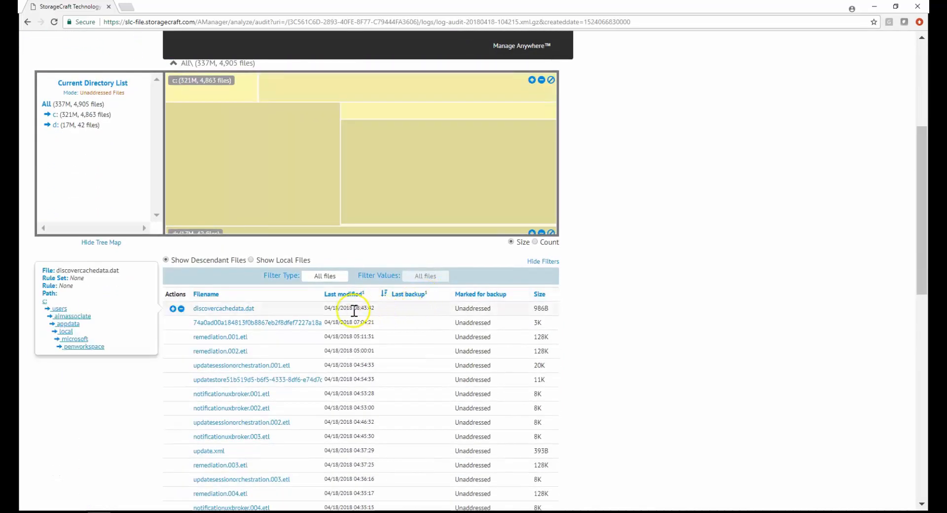
mouse_move(331, 310)
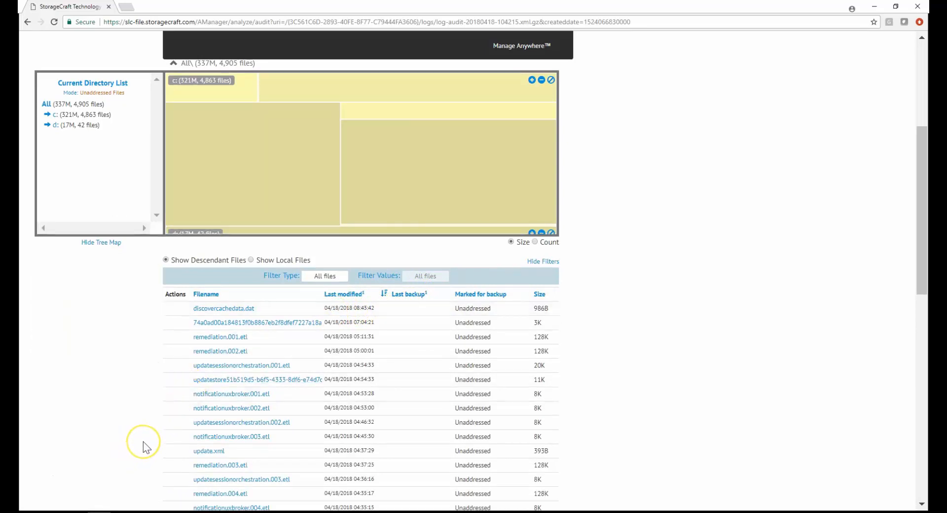
mouse_move(38, 483)
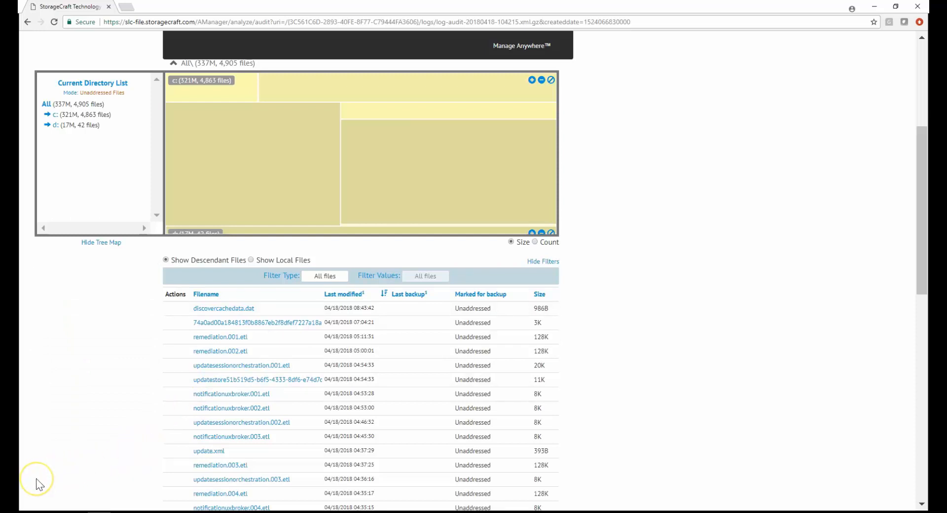
mouse_move(38, 483)
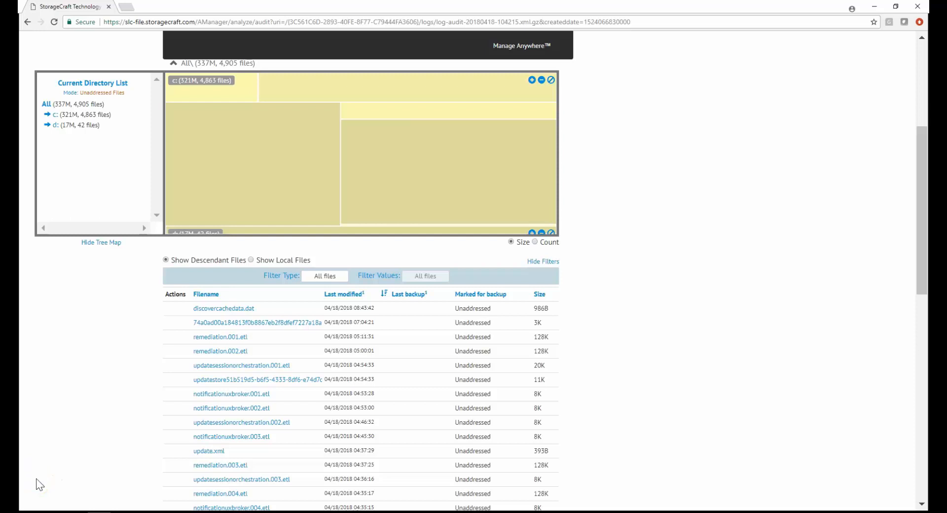
mouse_move(72, 276)
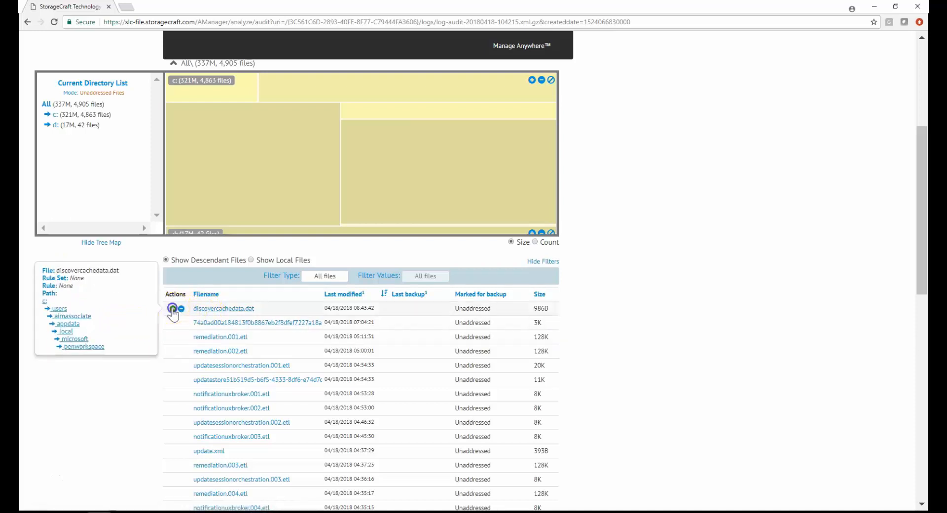
- Create and save a Work-PC backup rule for discovercachedata.dat, then dismiss the confirmation
left_click(173, 308)
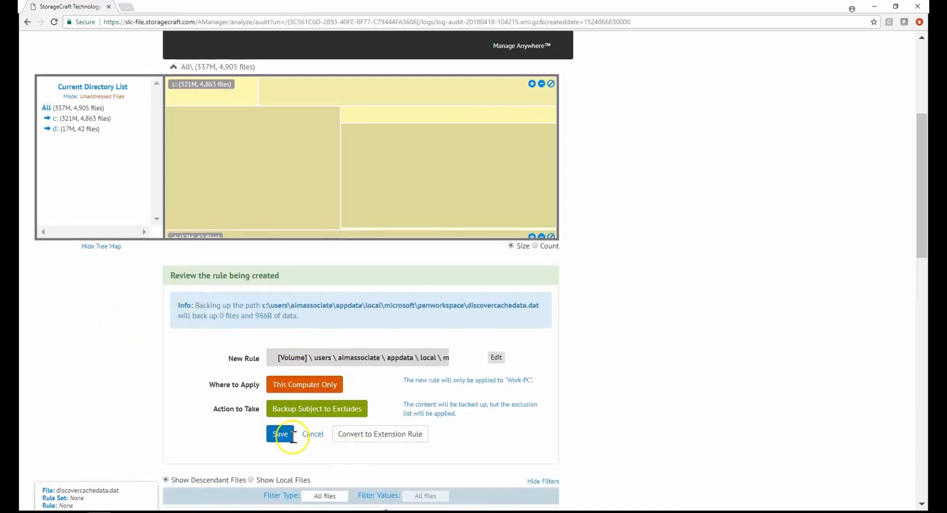
left_click(280, 434)
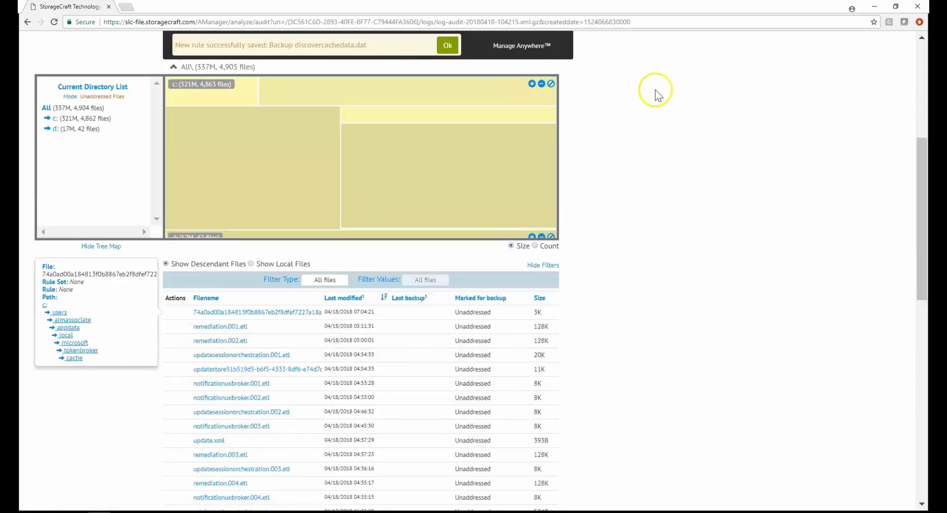
left_click(447, 45)
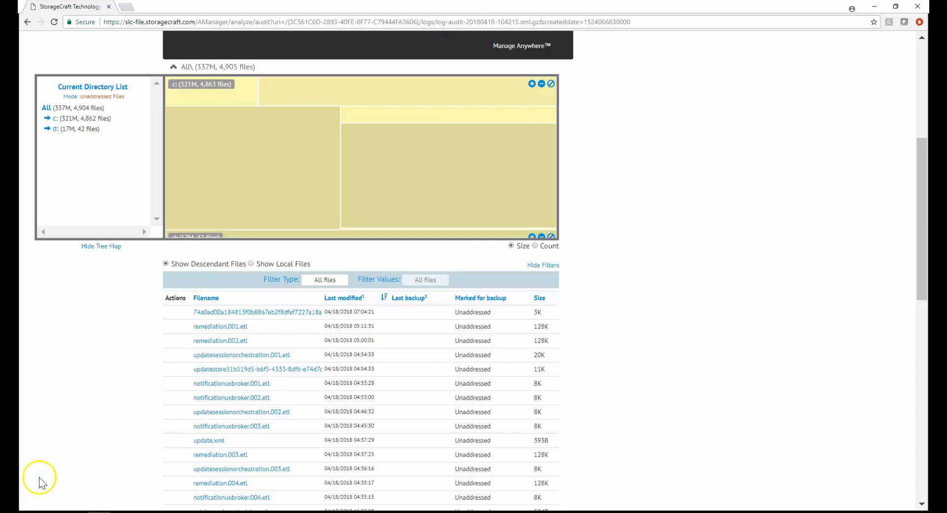